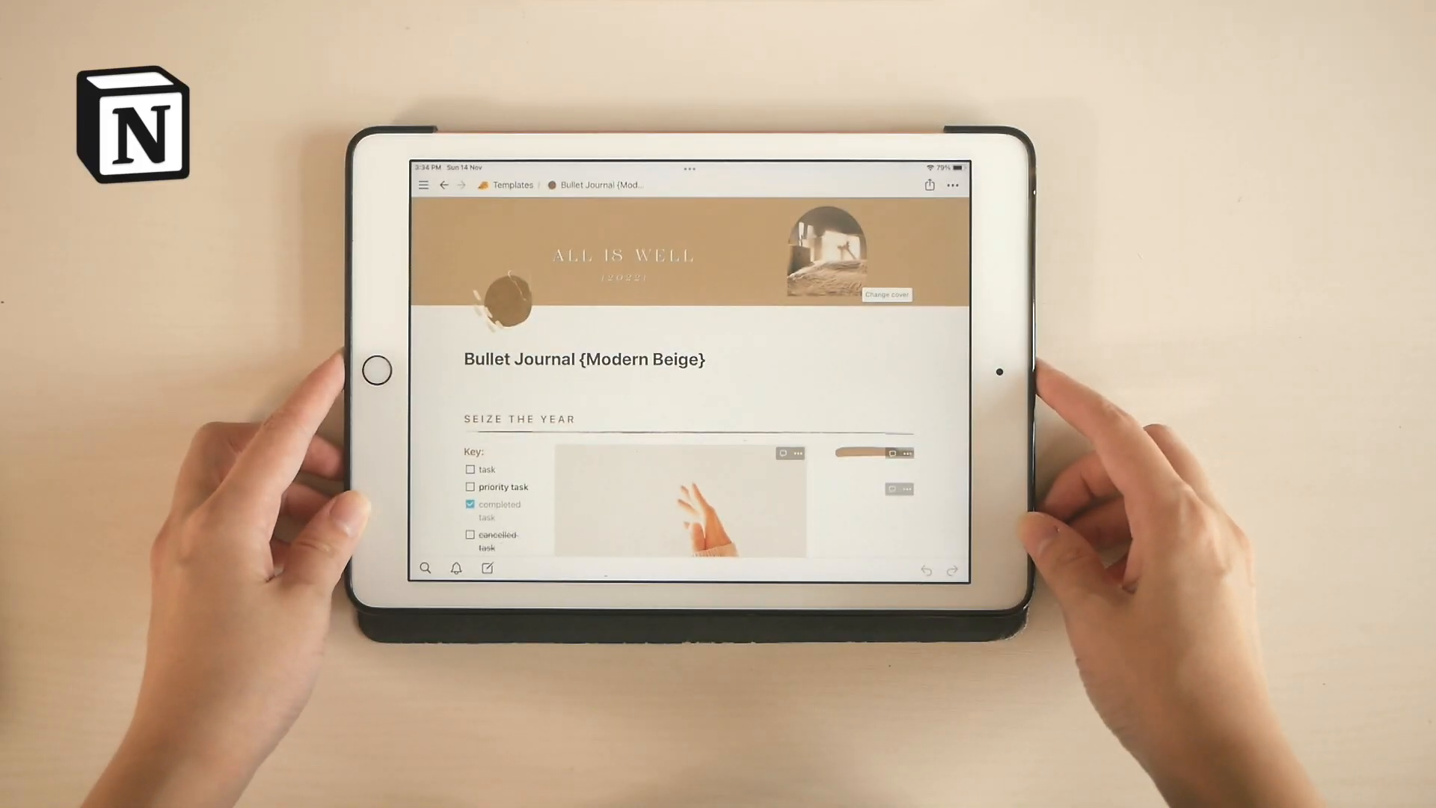
Scroll through the dashboard to Monthlies and add an empty block after 'note' in the Key list.
scroll("down", 3)
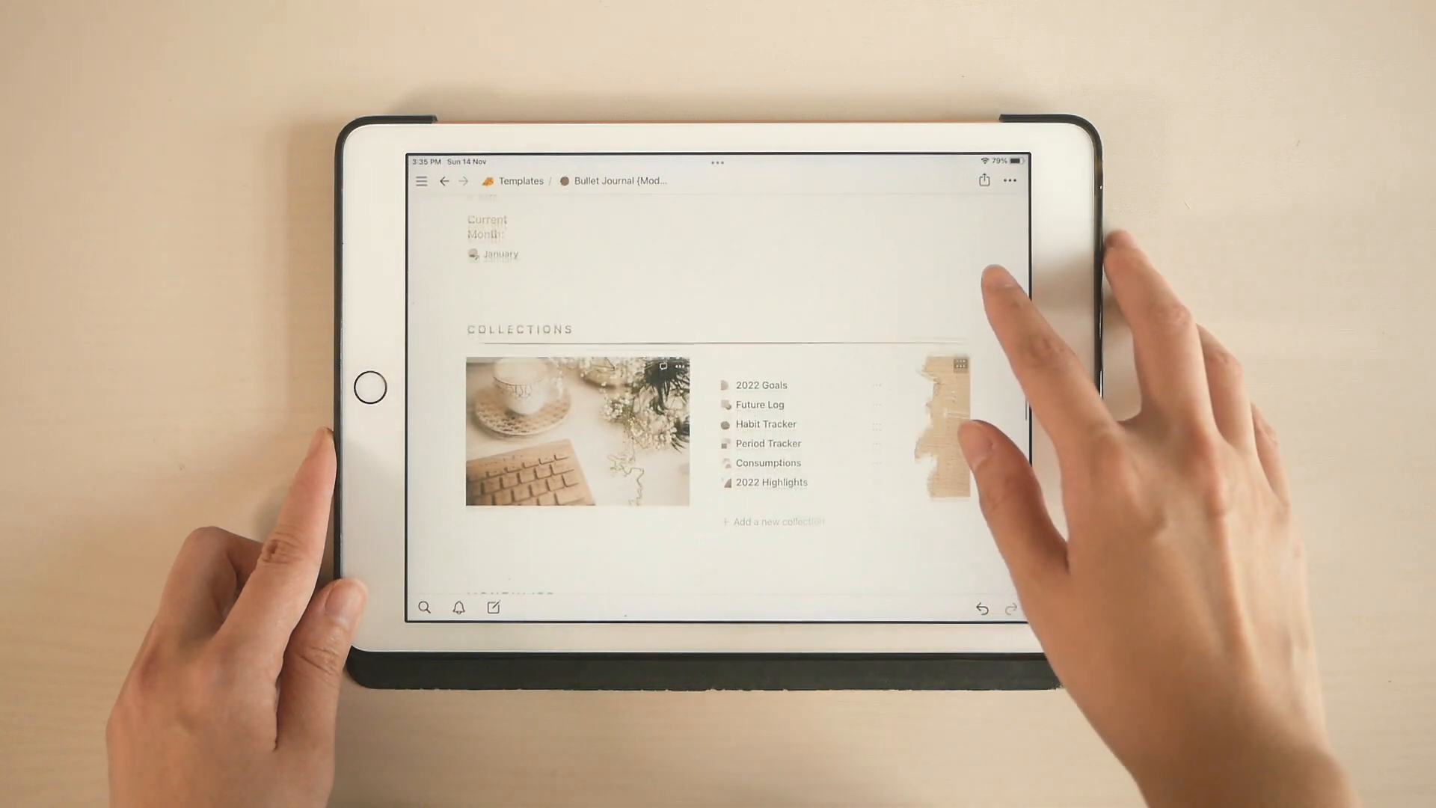
scroll("down", 3)
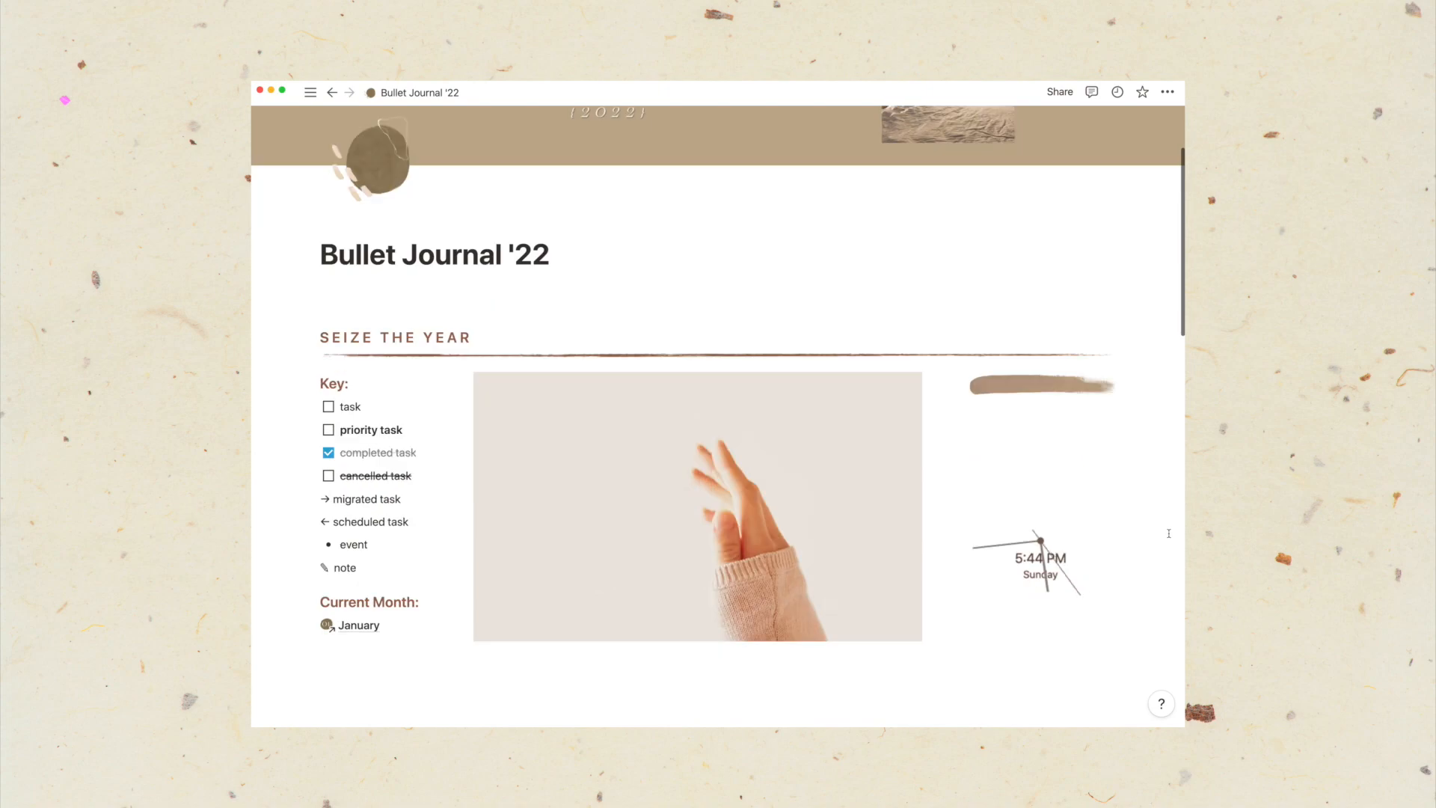
scroll("down", 3)
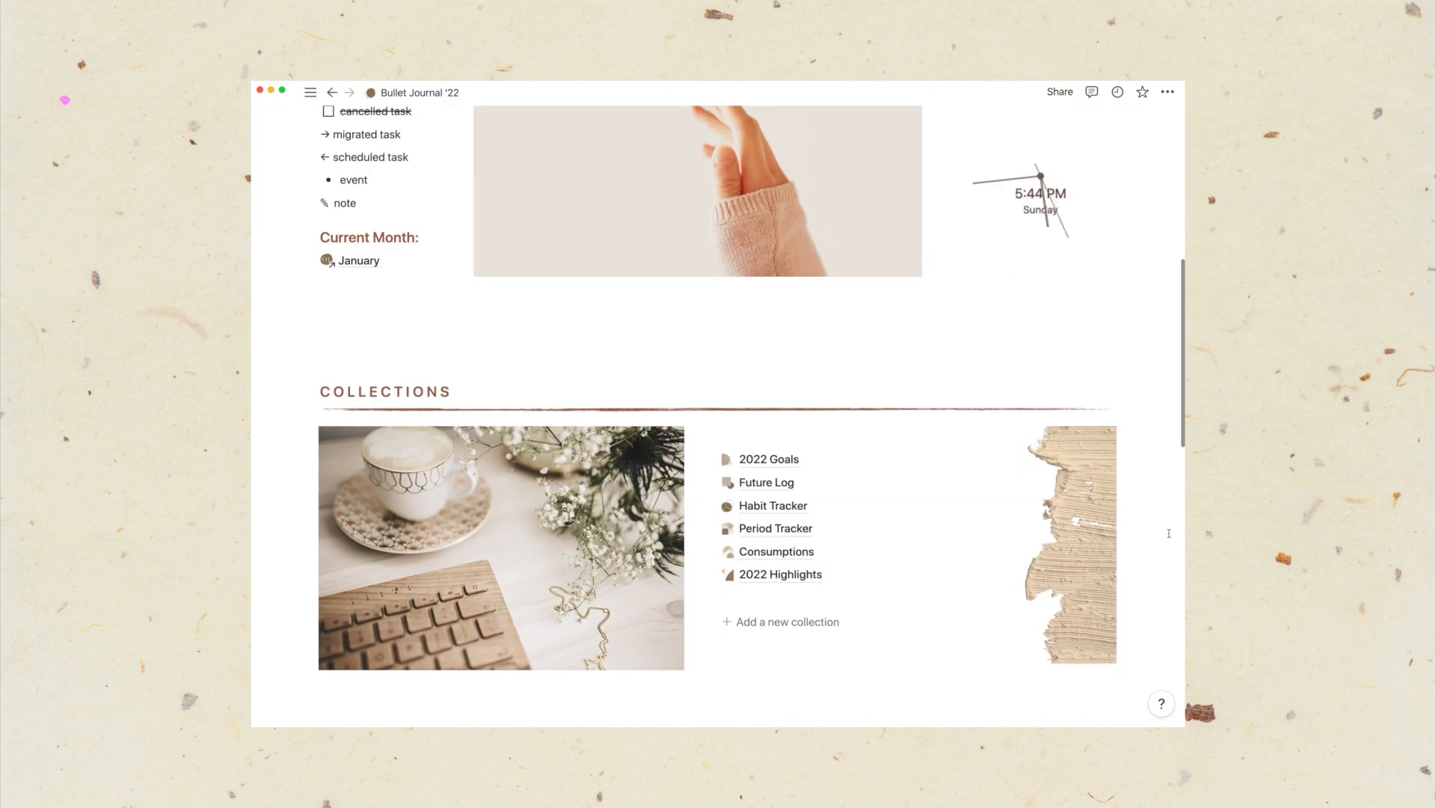
scroll("down", 3)
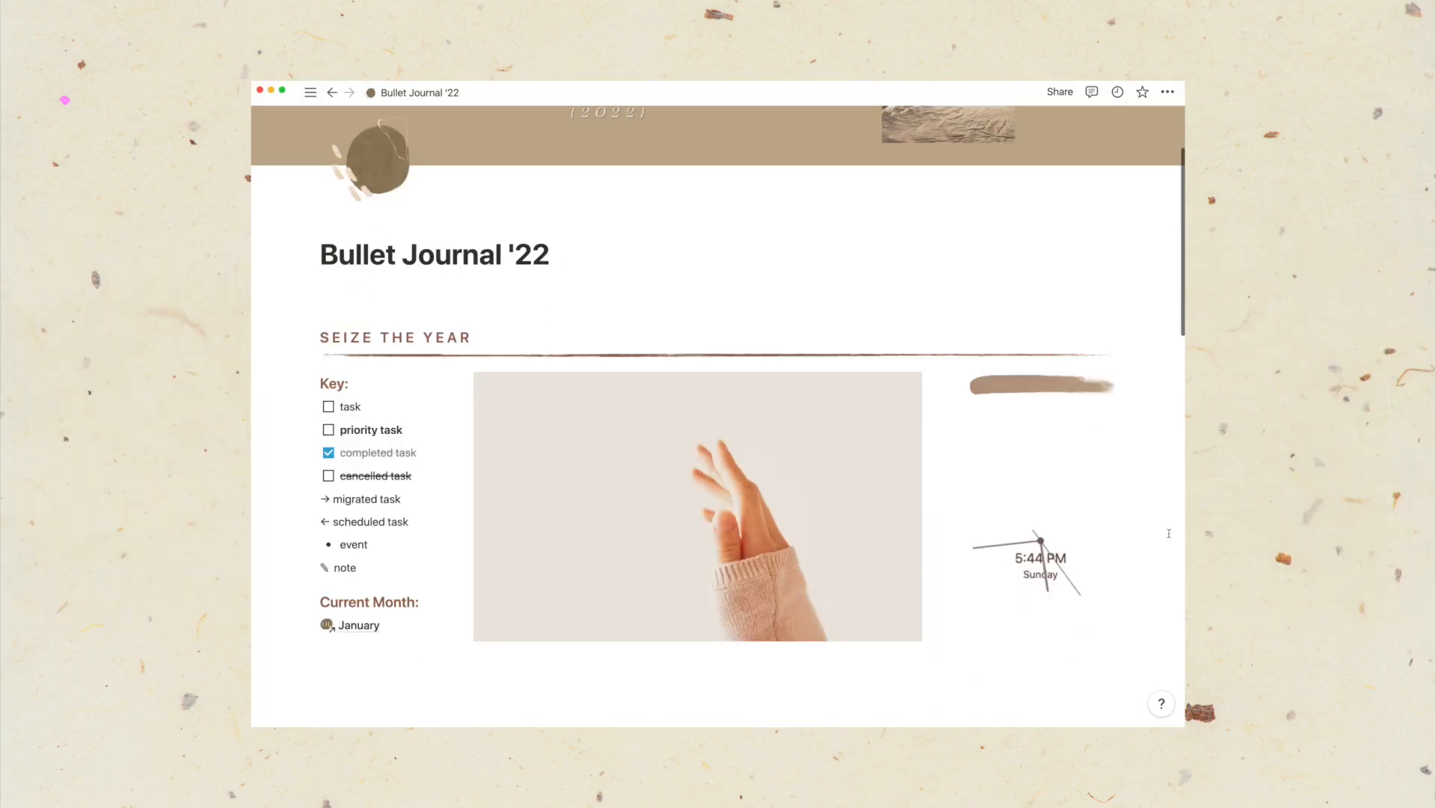
scroll("down", 3)
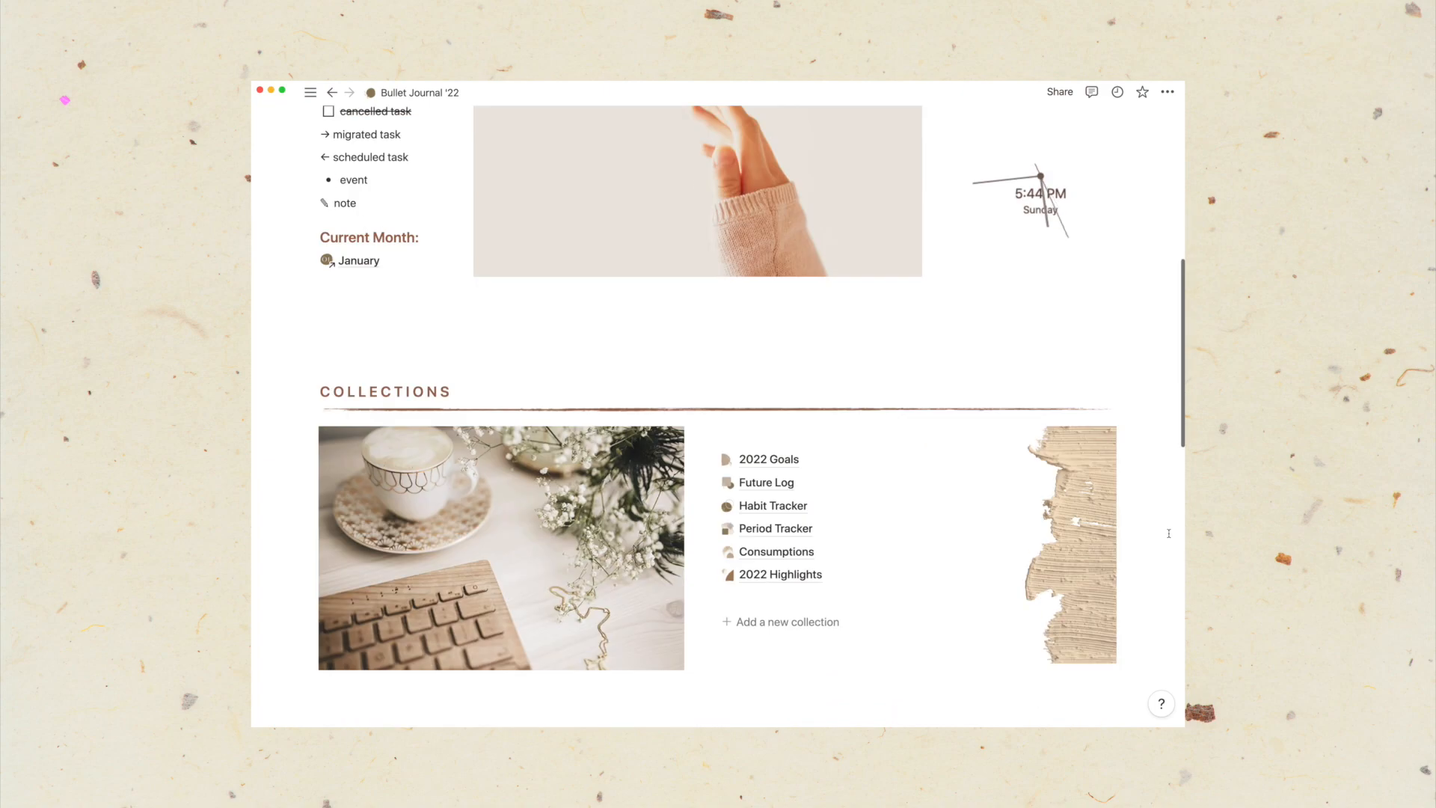
scroll("down", 3)
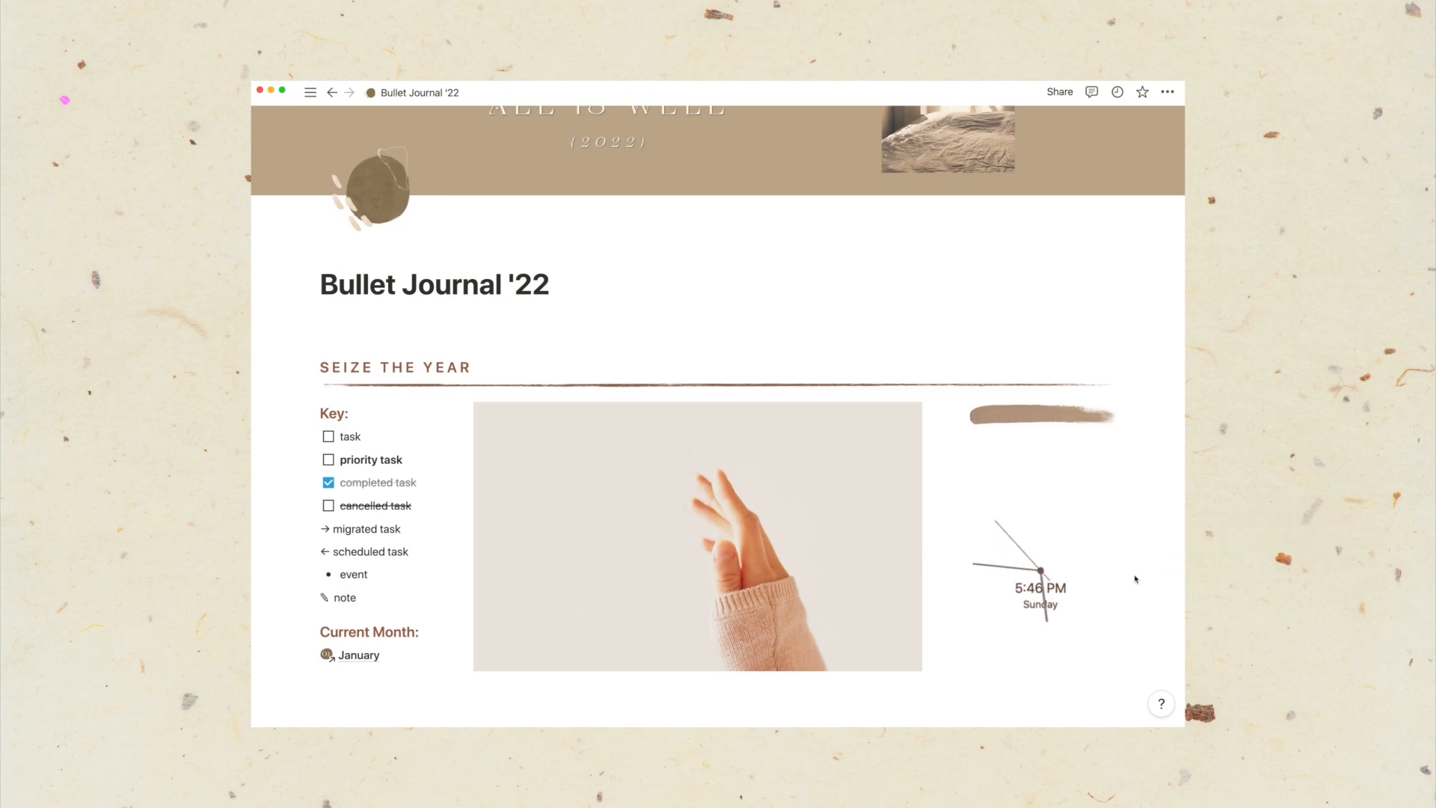
scroll("down", 3)
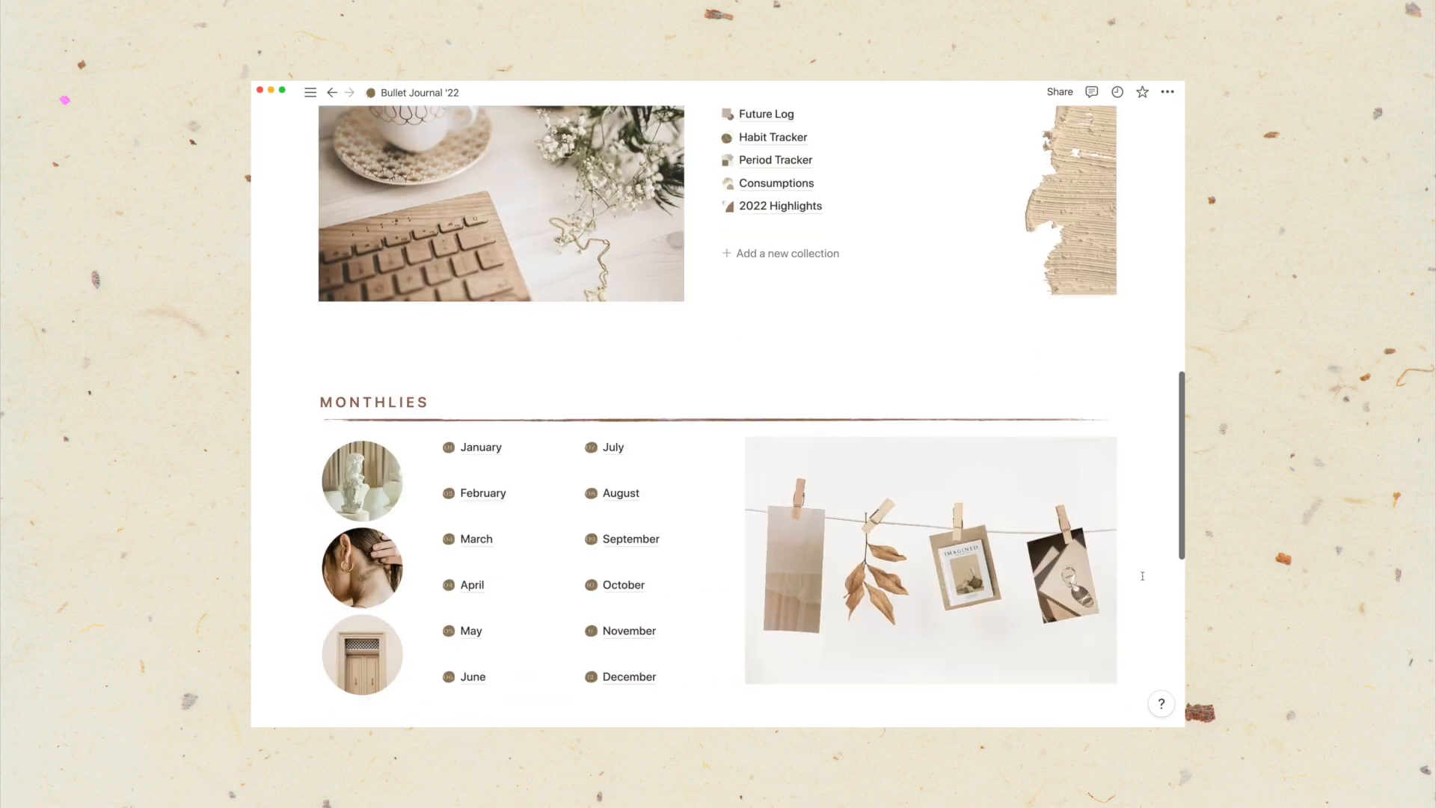
scroll("down", 3)
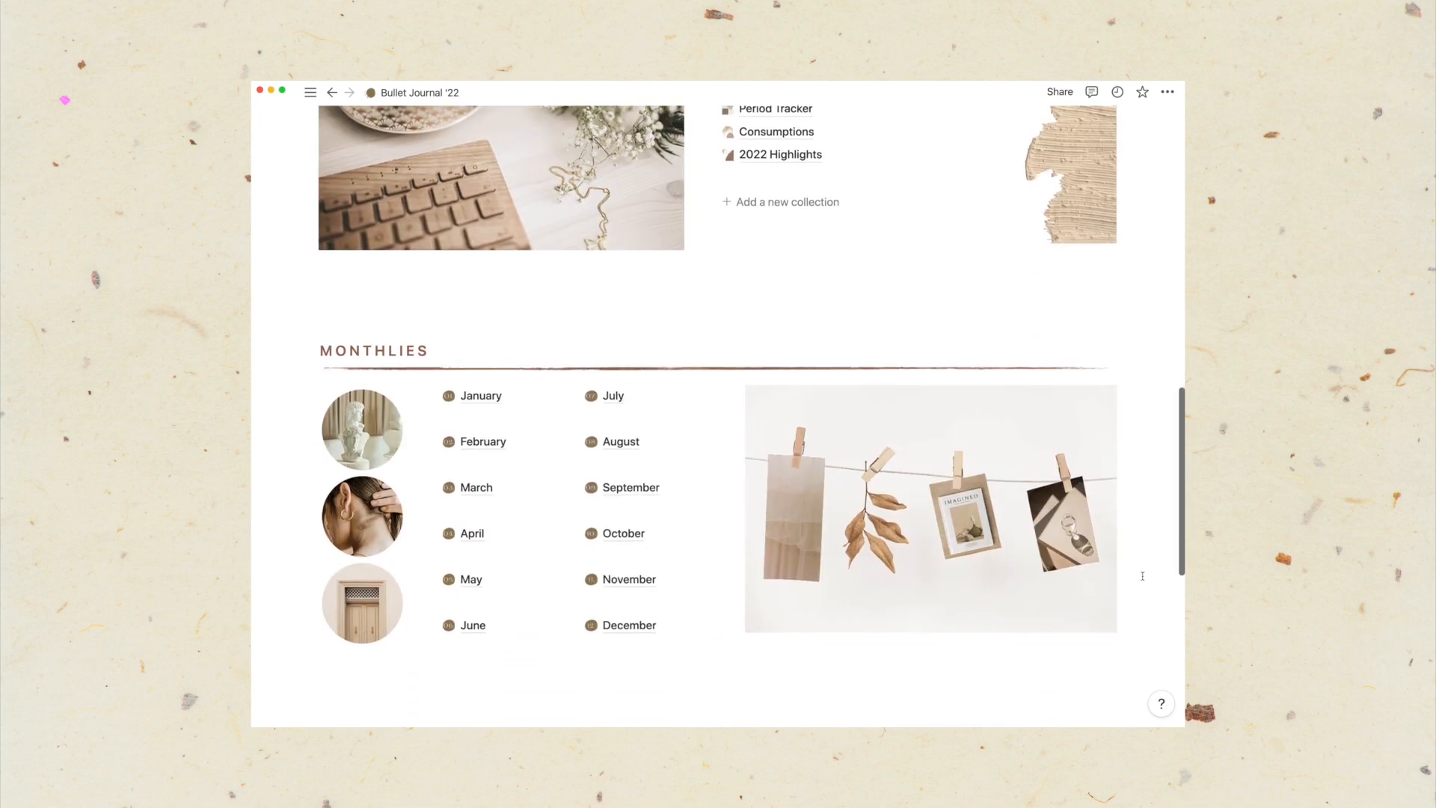
scroll("down", 3)
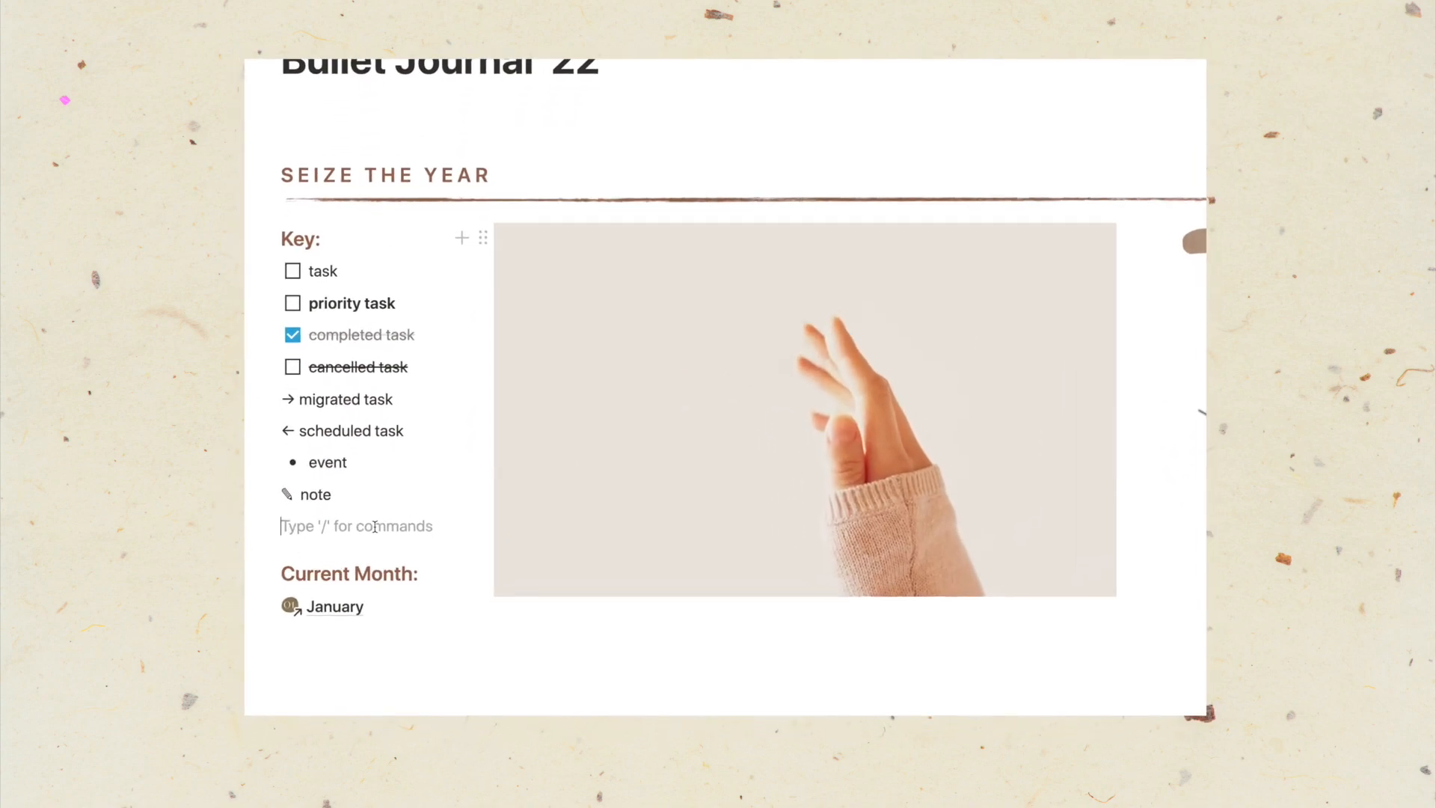
type("~")
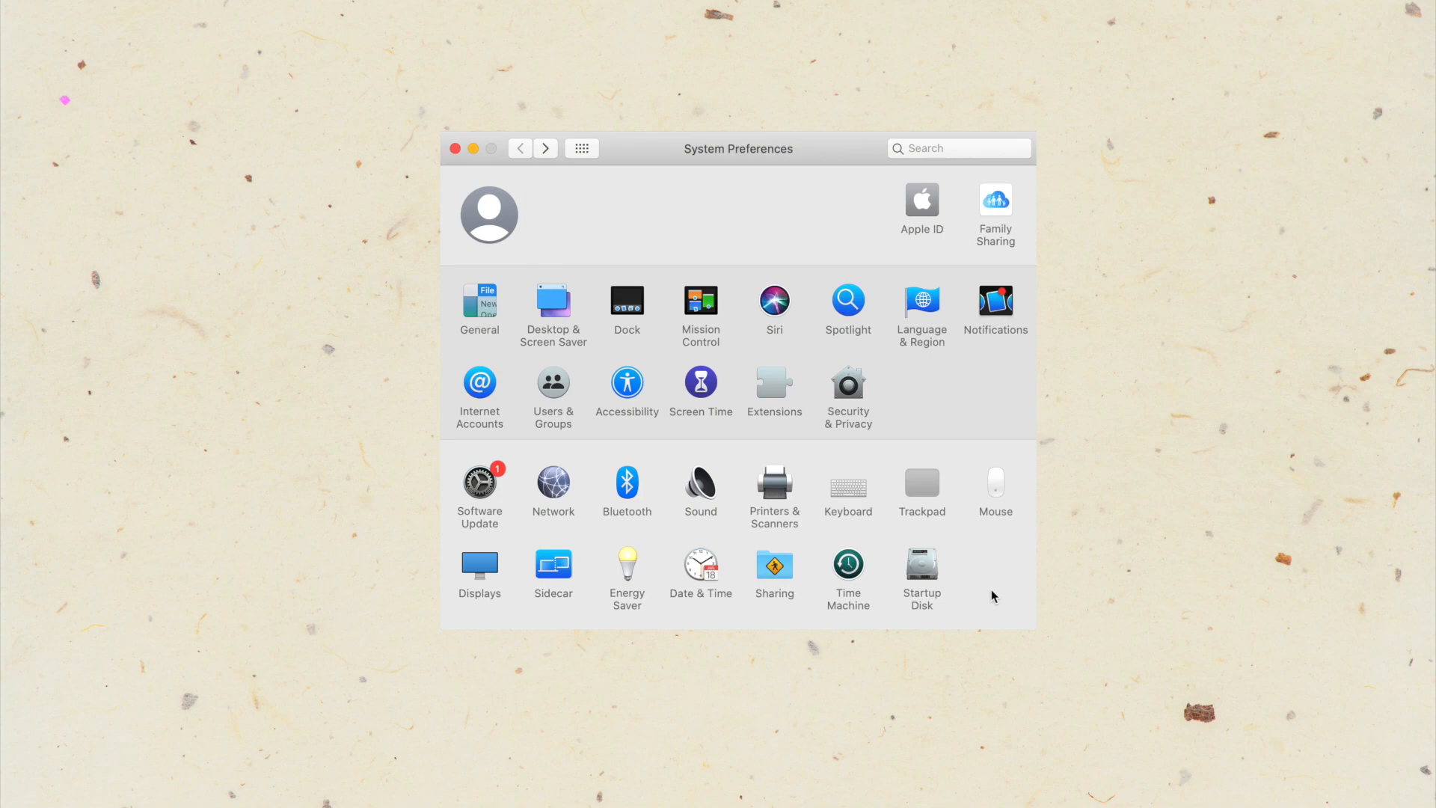
In Keyboard > Text settings, add a new replacement row with '~~' as the shortcut.
left_click(848, 483)
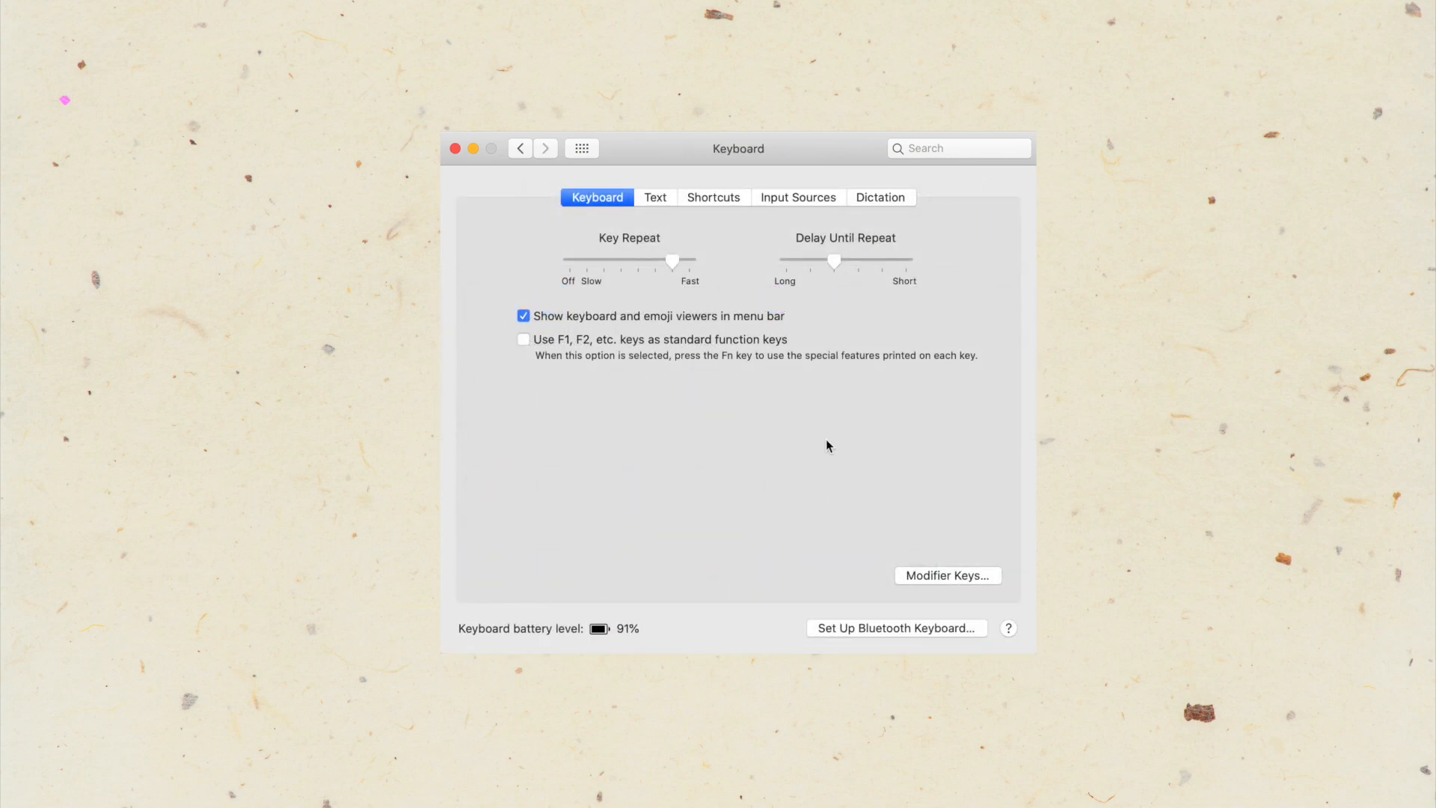
left_click(655, 196)
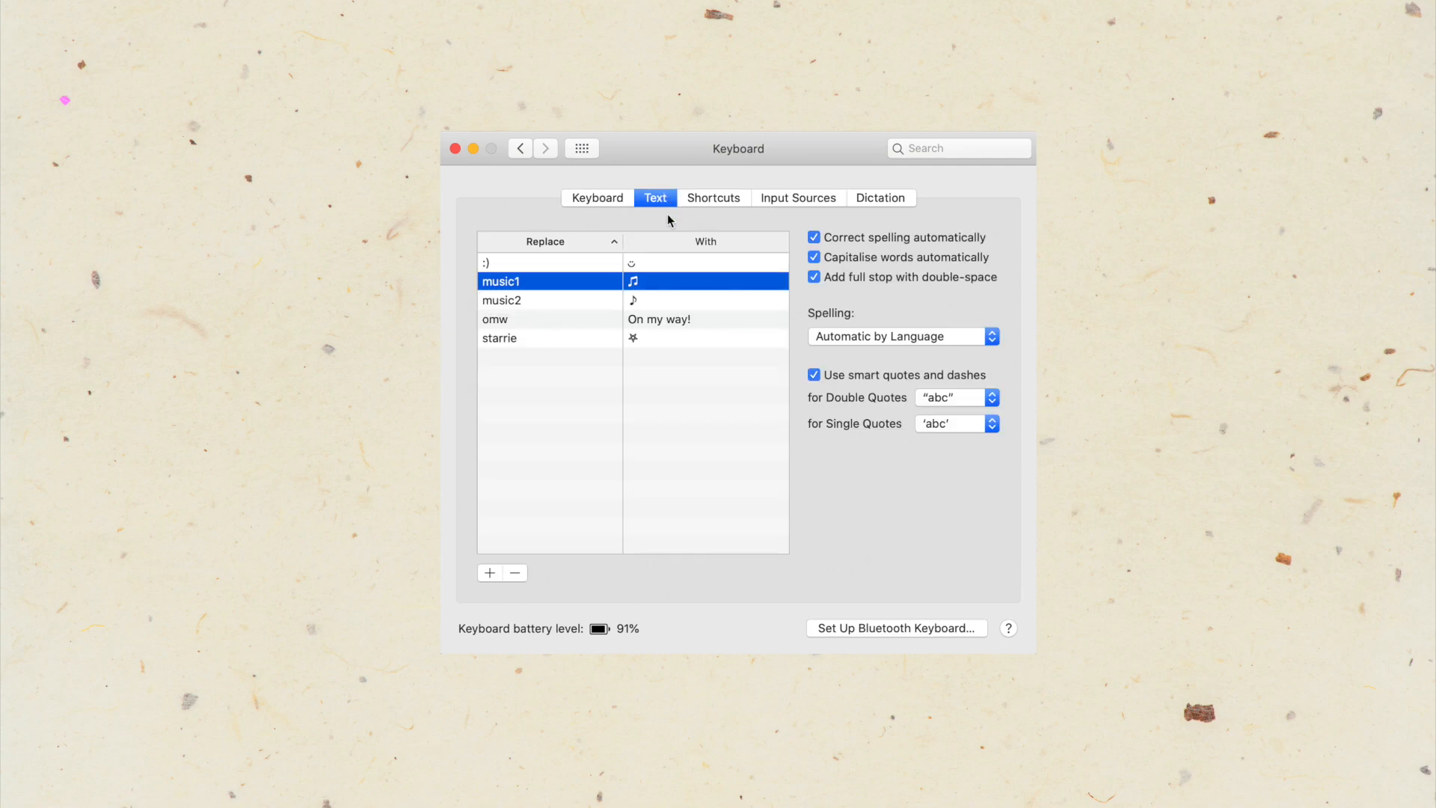
left_click(489, 572)
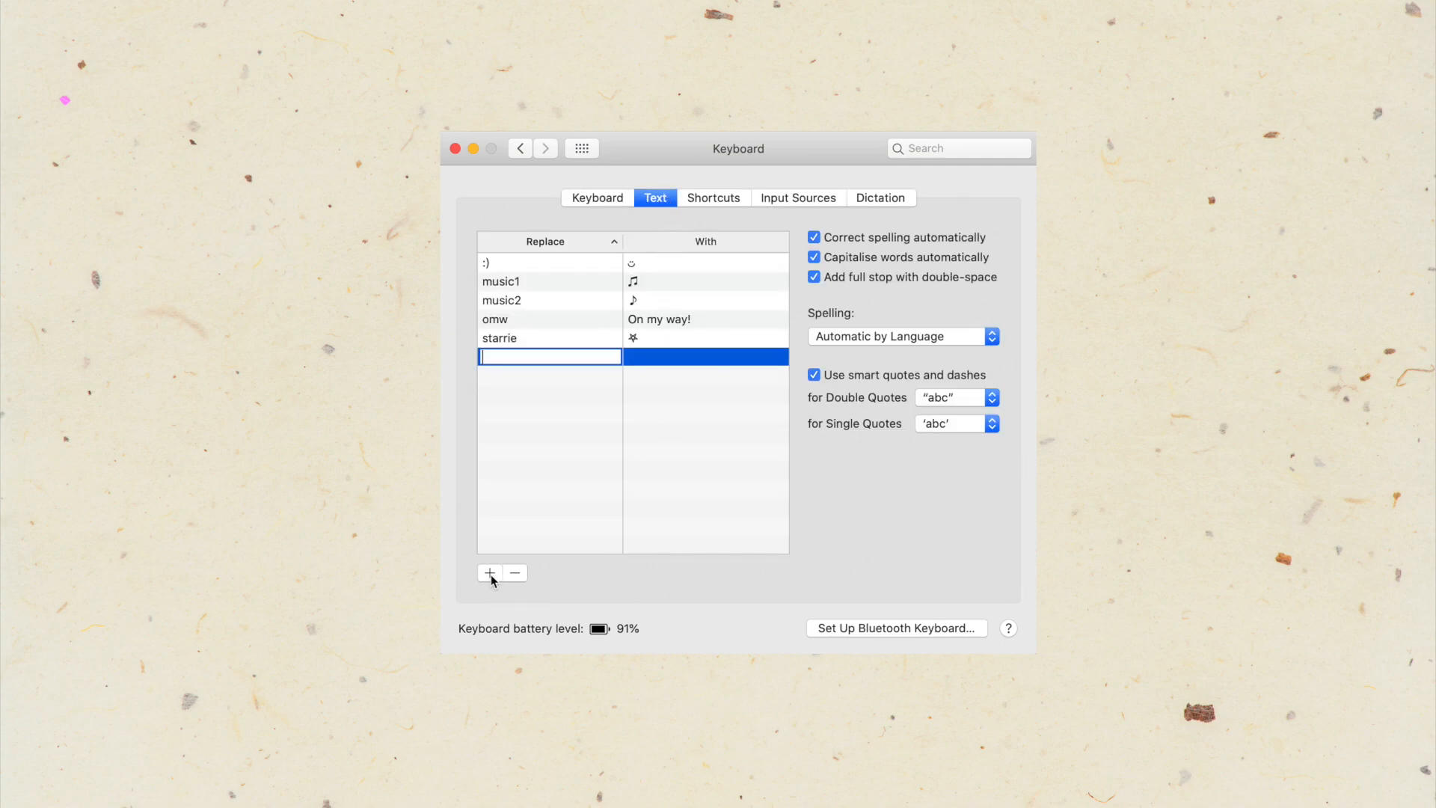
type("~~")
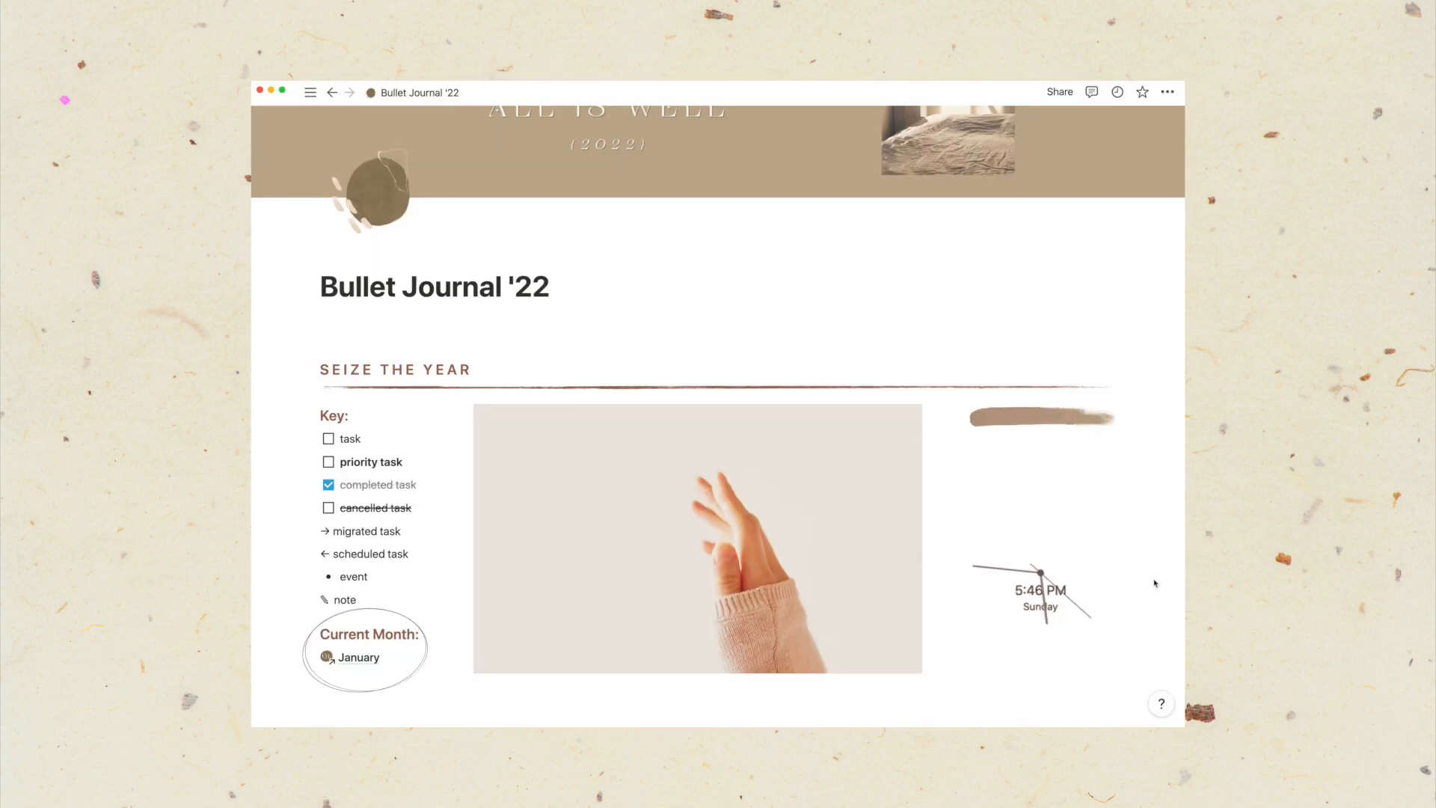
Open the Period Tracker page from the dashboard's Collections section.
scroll("down", 3)
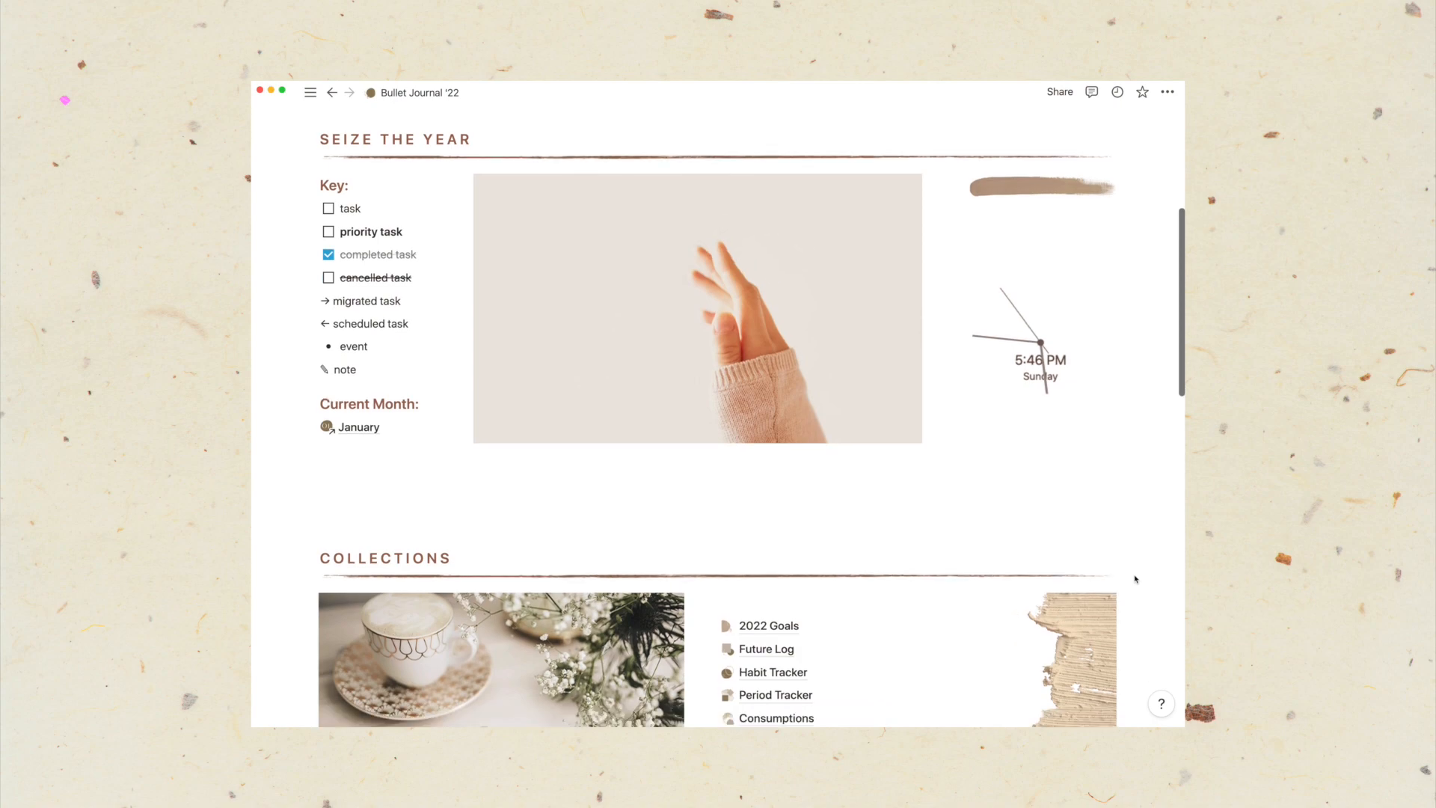
scroll("down", 3)
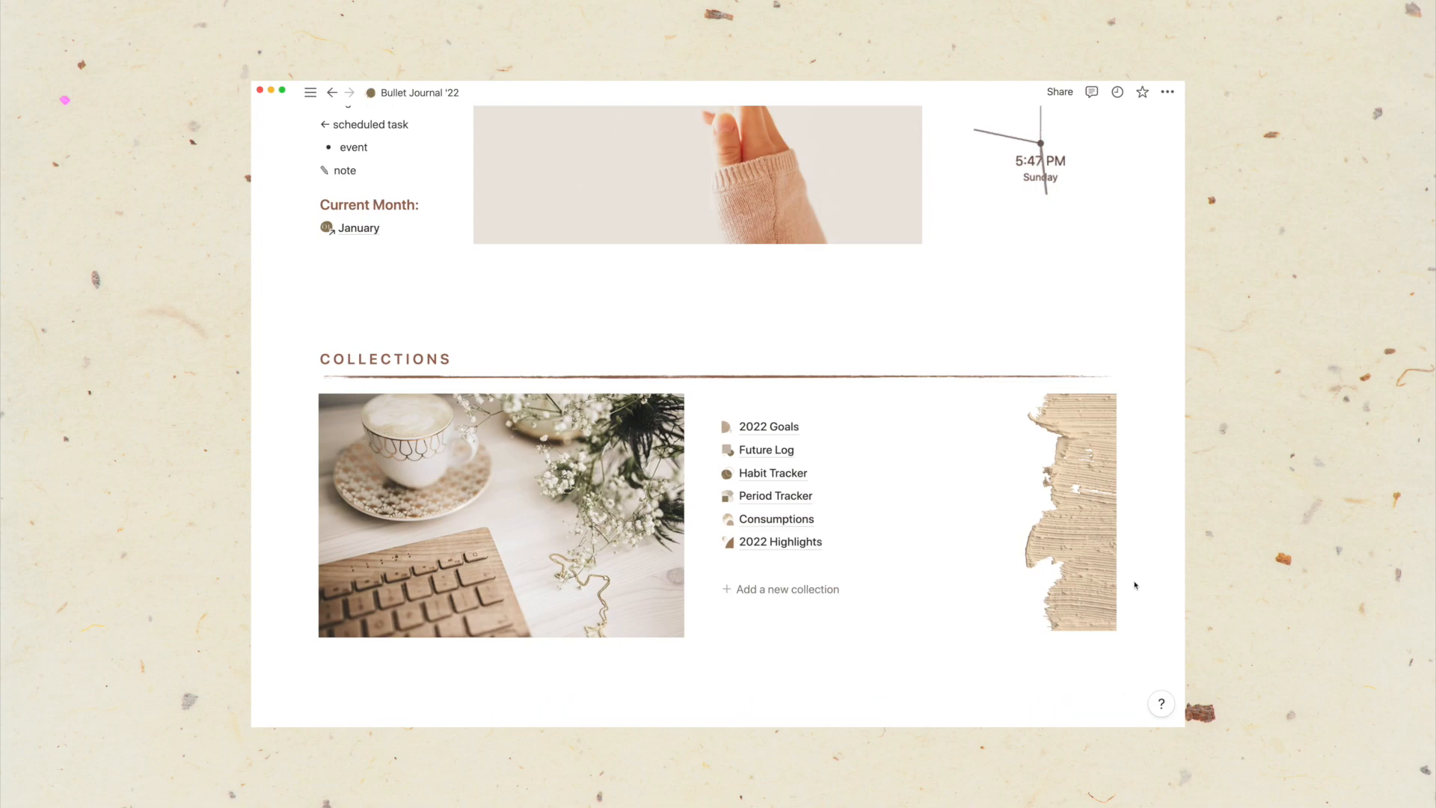
left_click(768, 425)
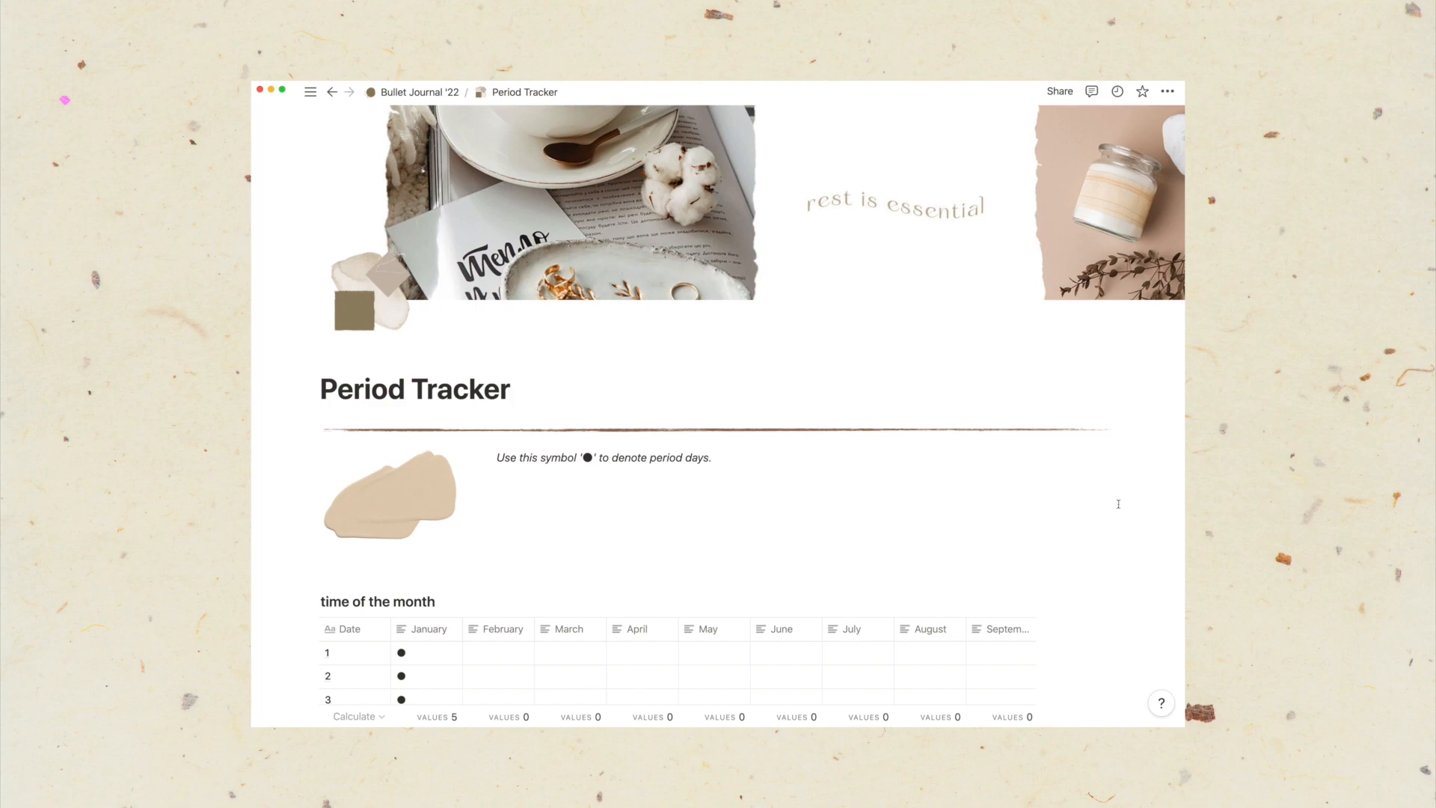
Browse the collection pages, return to Bullet Journal '22 and scroll to its Monthlies section.
scroll("down", 3)
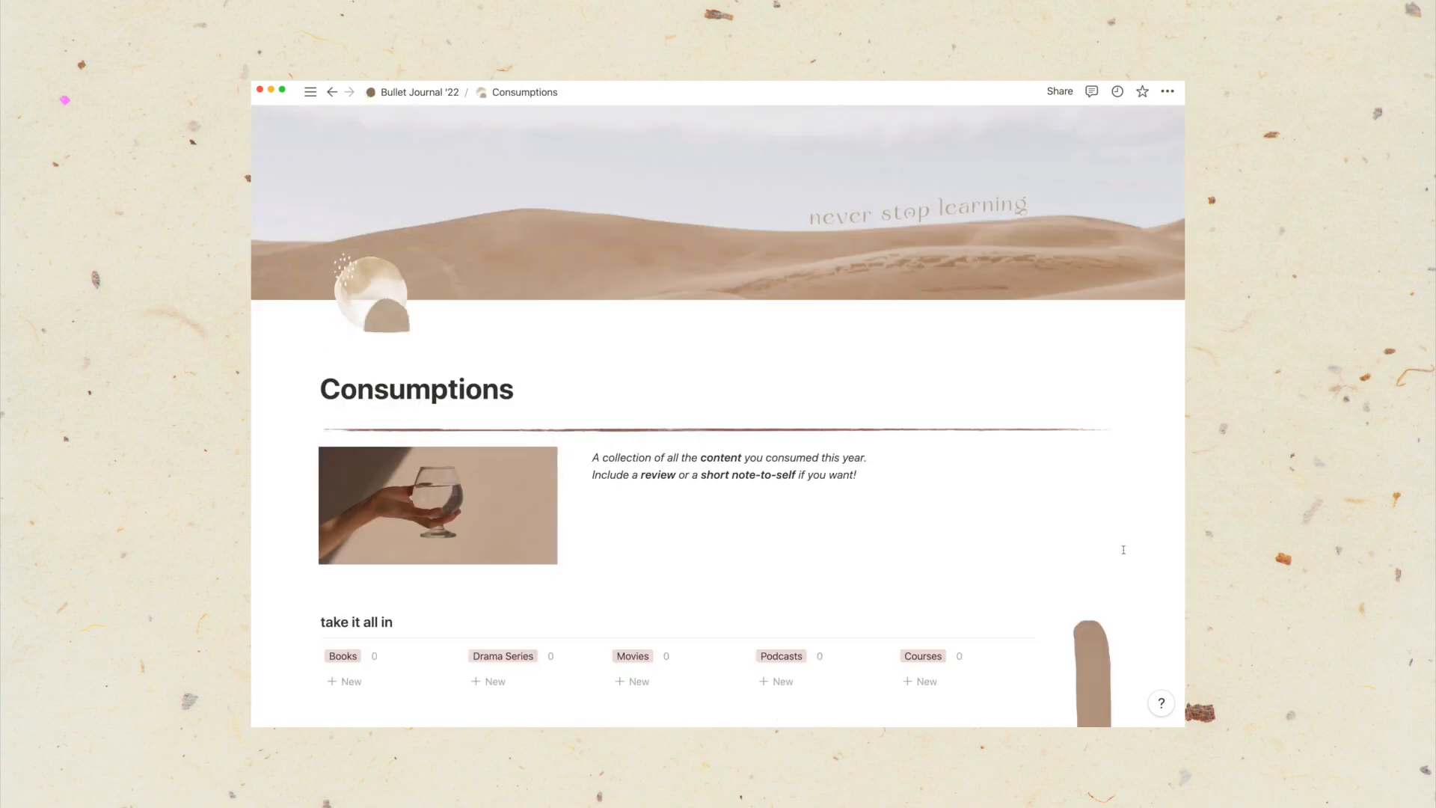
scroll("down", 3)
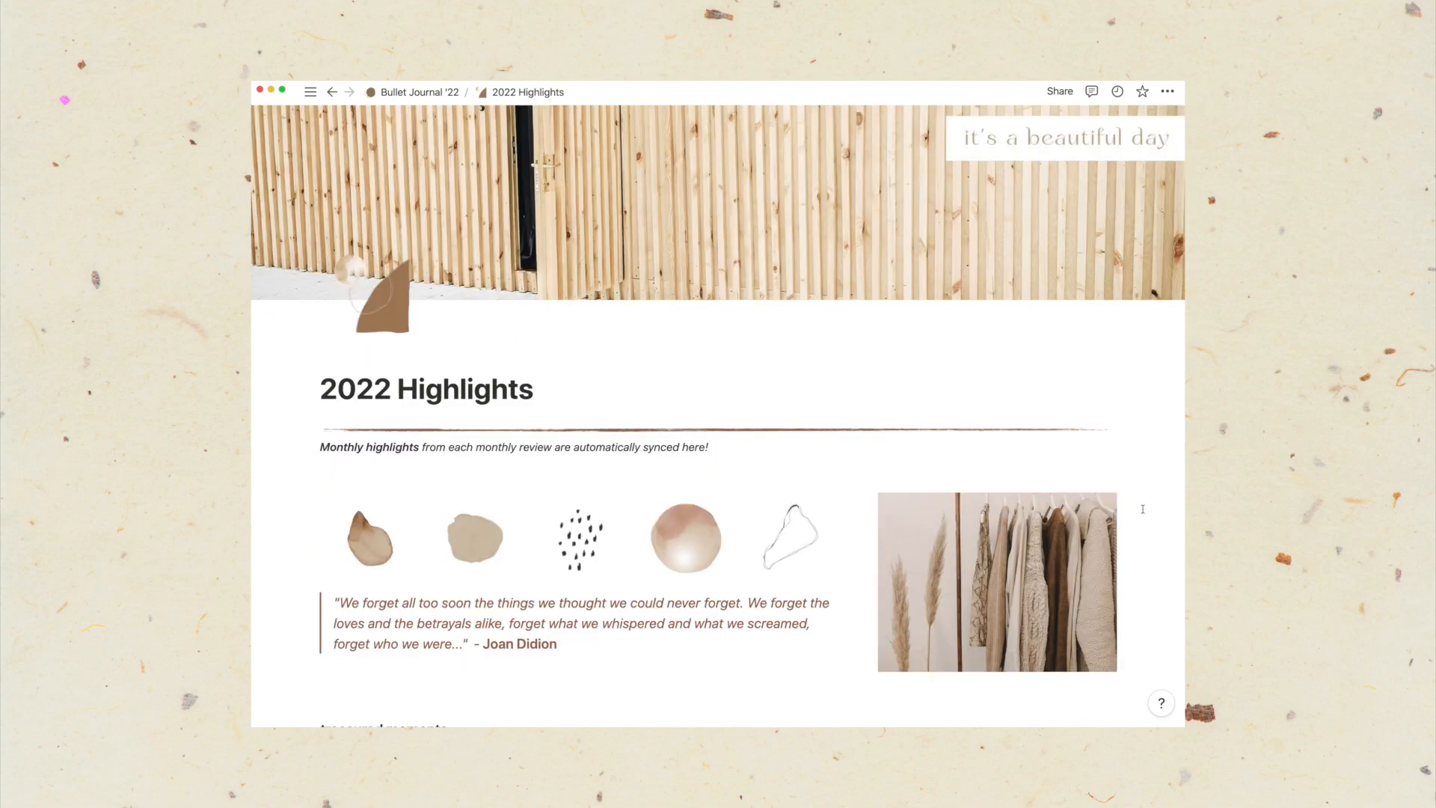
scroll("down", 3)
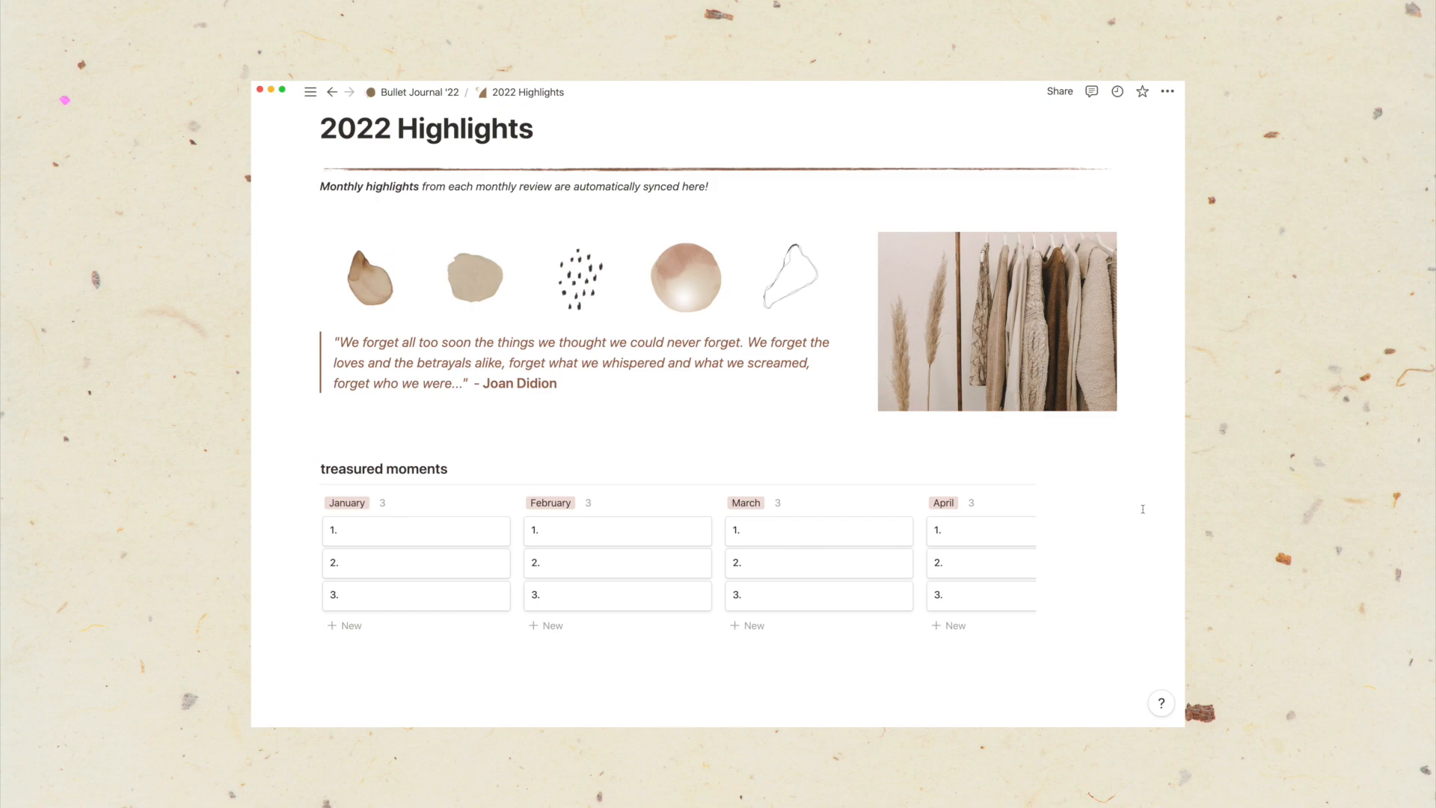
left_click(417, 91)
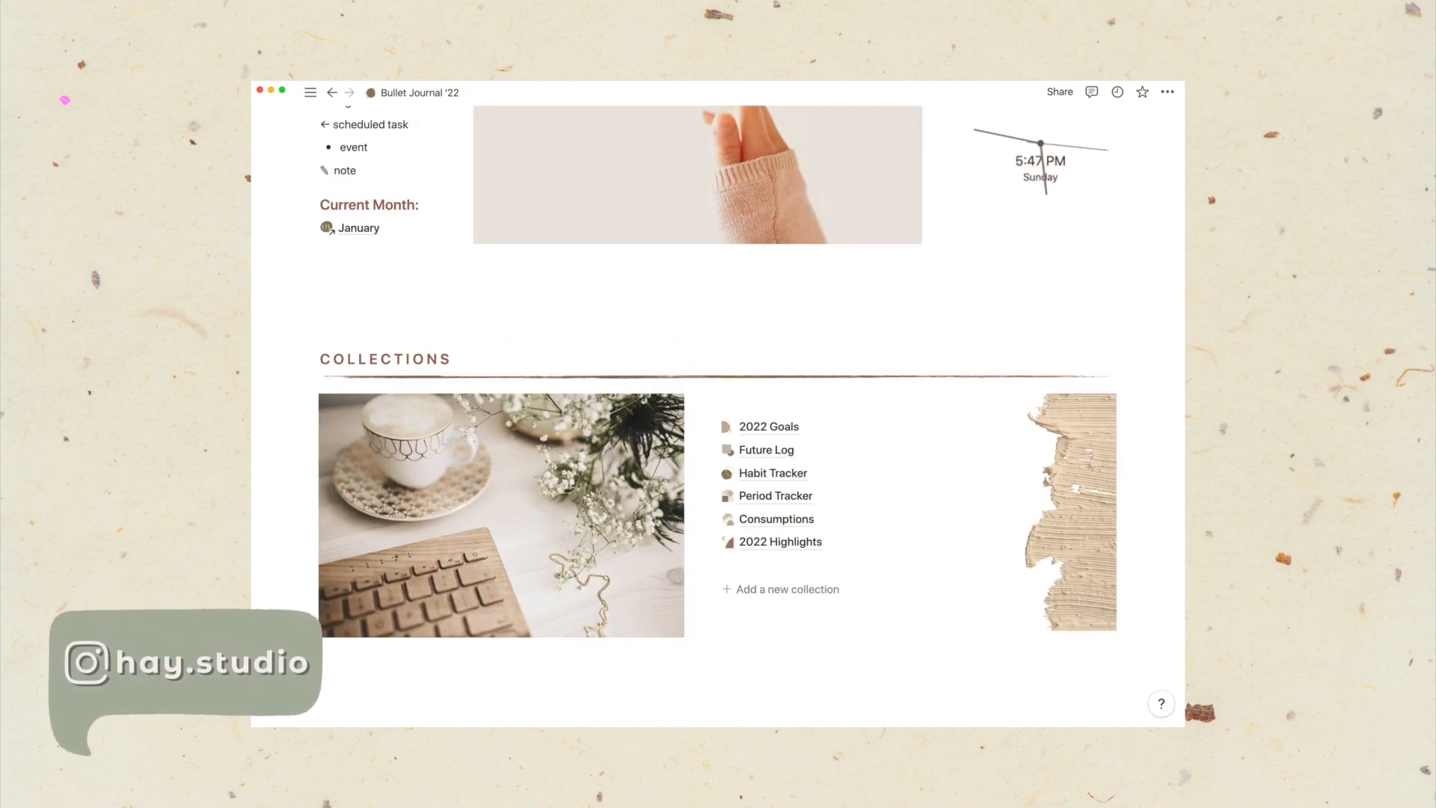
scroll("down", 3)
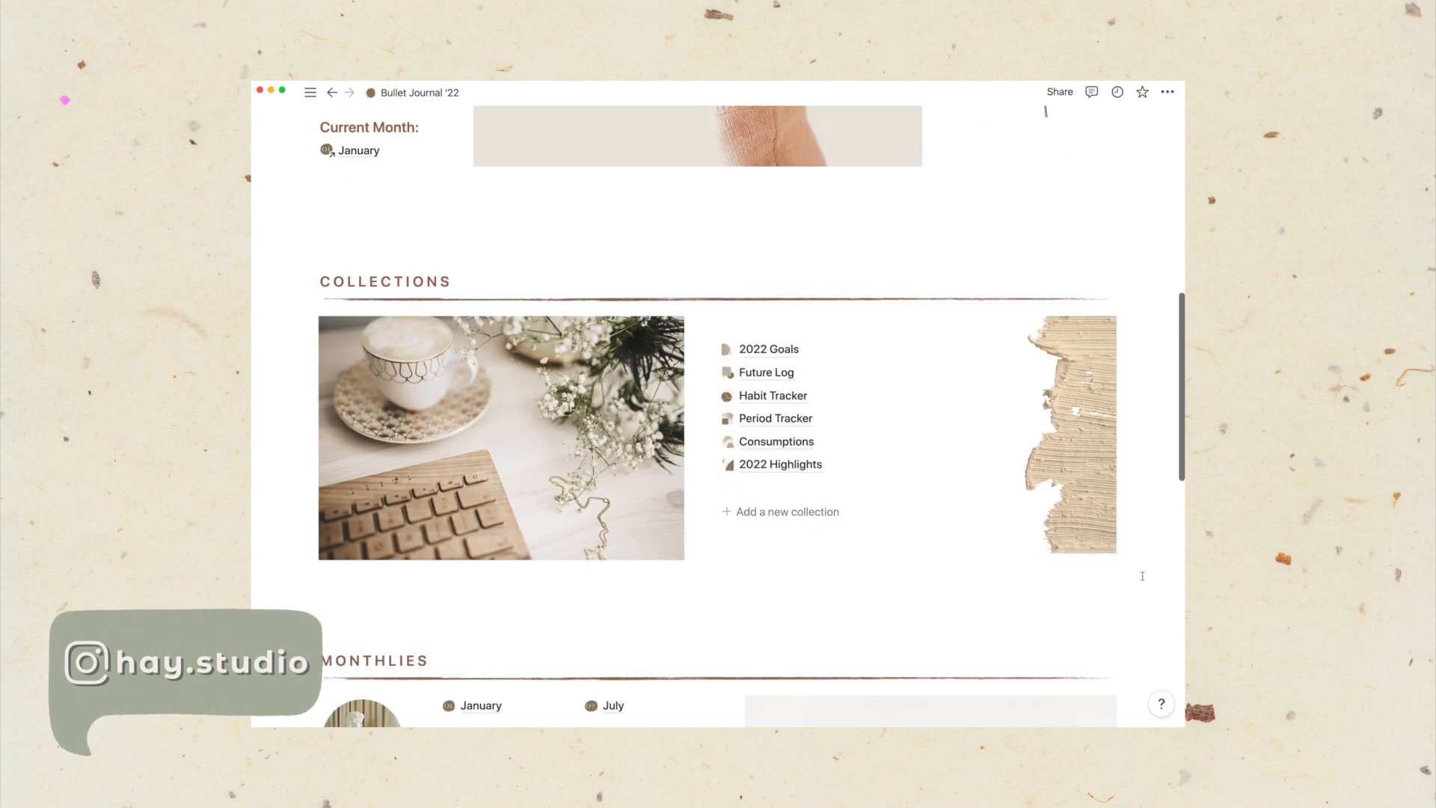
scroll("down", 3)
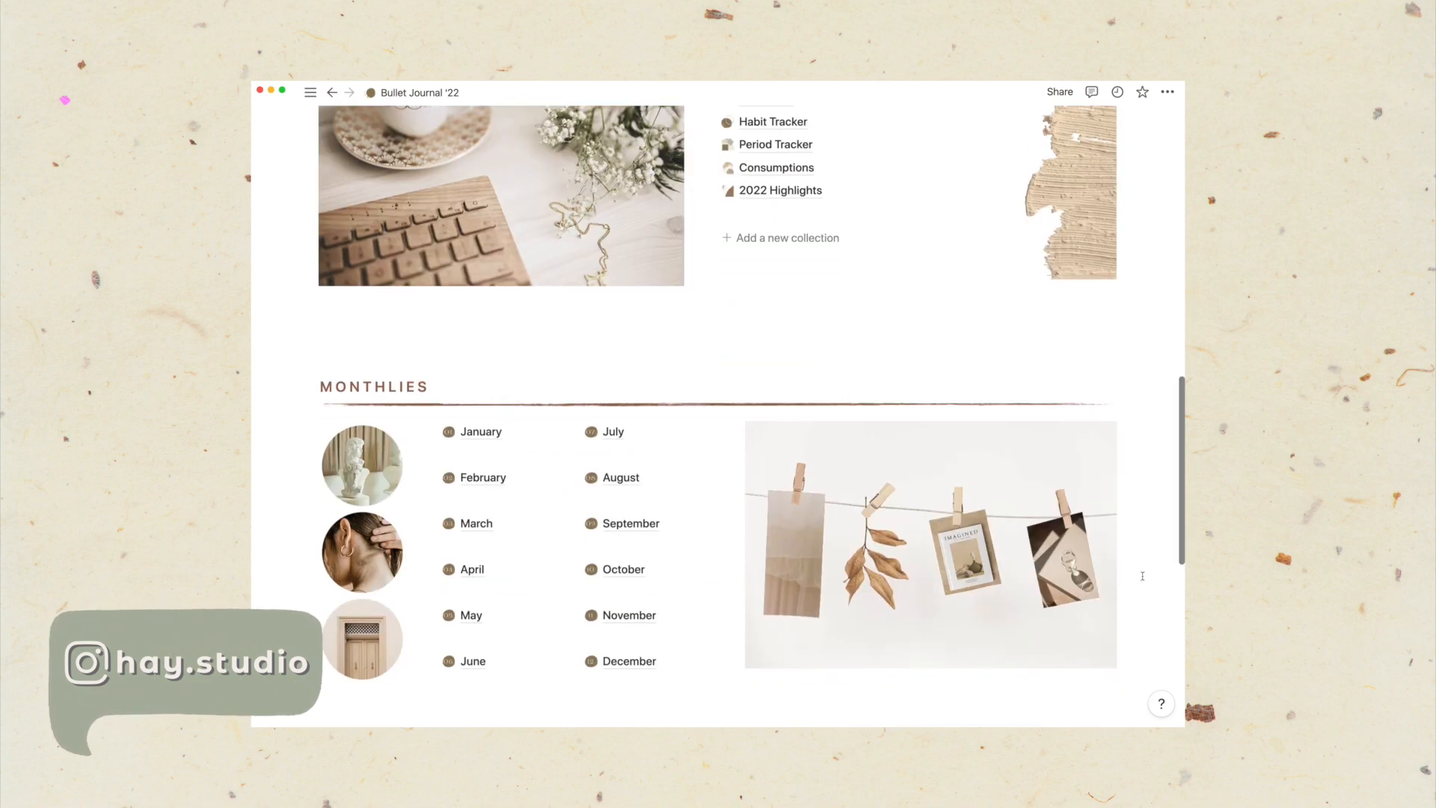
scroll("down", 3)
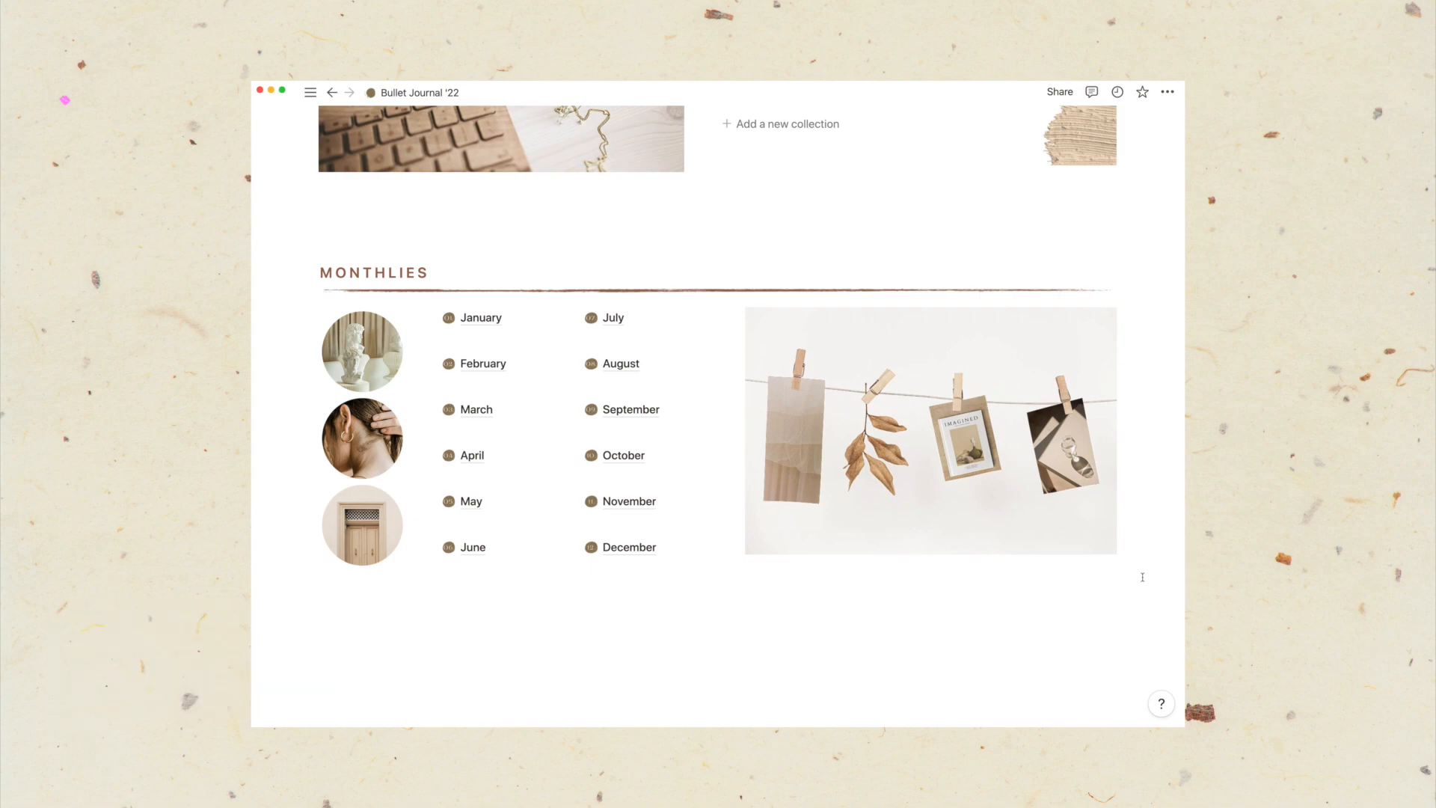
Open the January page and create a new event on January 8 in its 2022 Calendar.
left_click(480, 318)
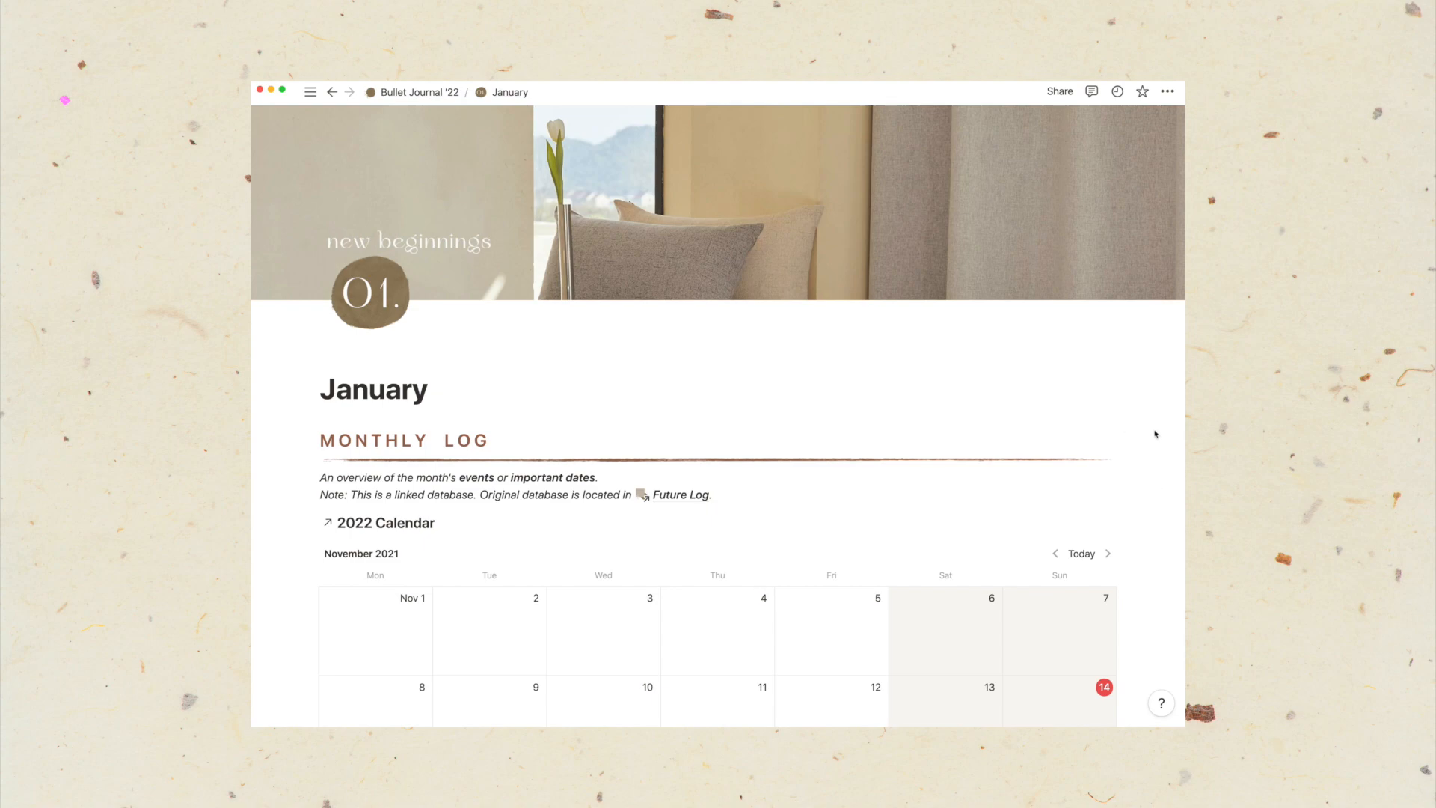
scroll("down", 3)
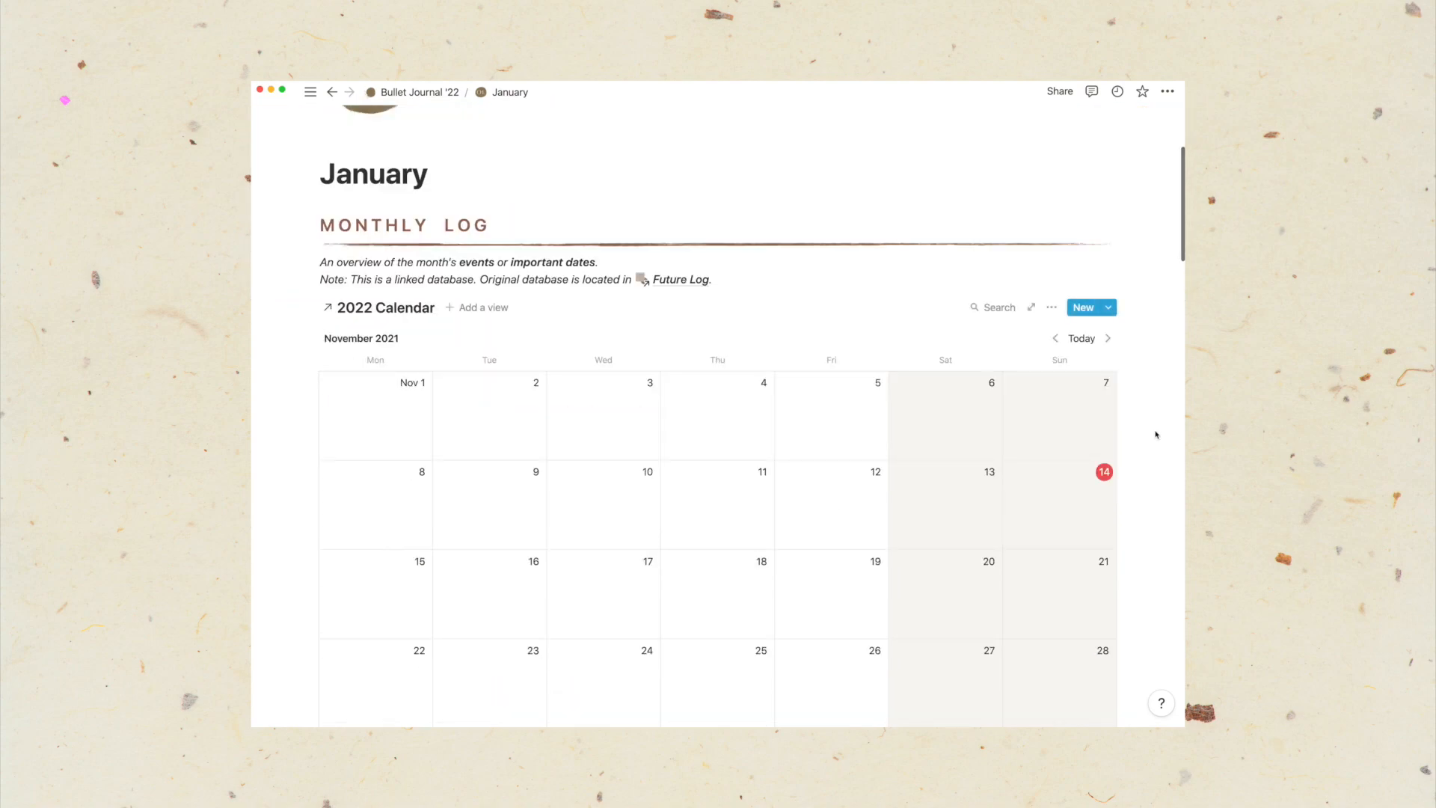
left_click(681, 278)
type("Gat")
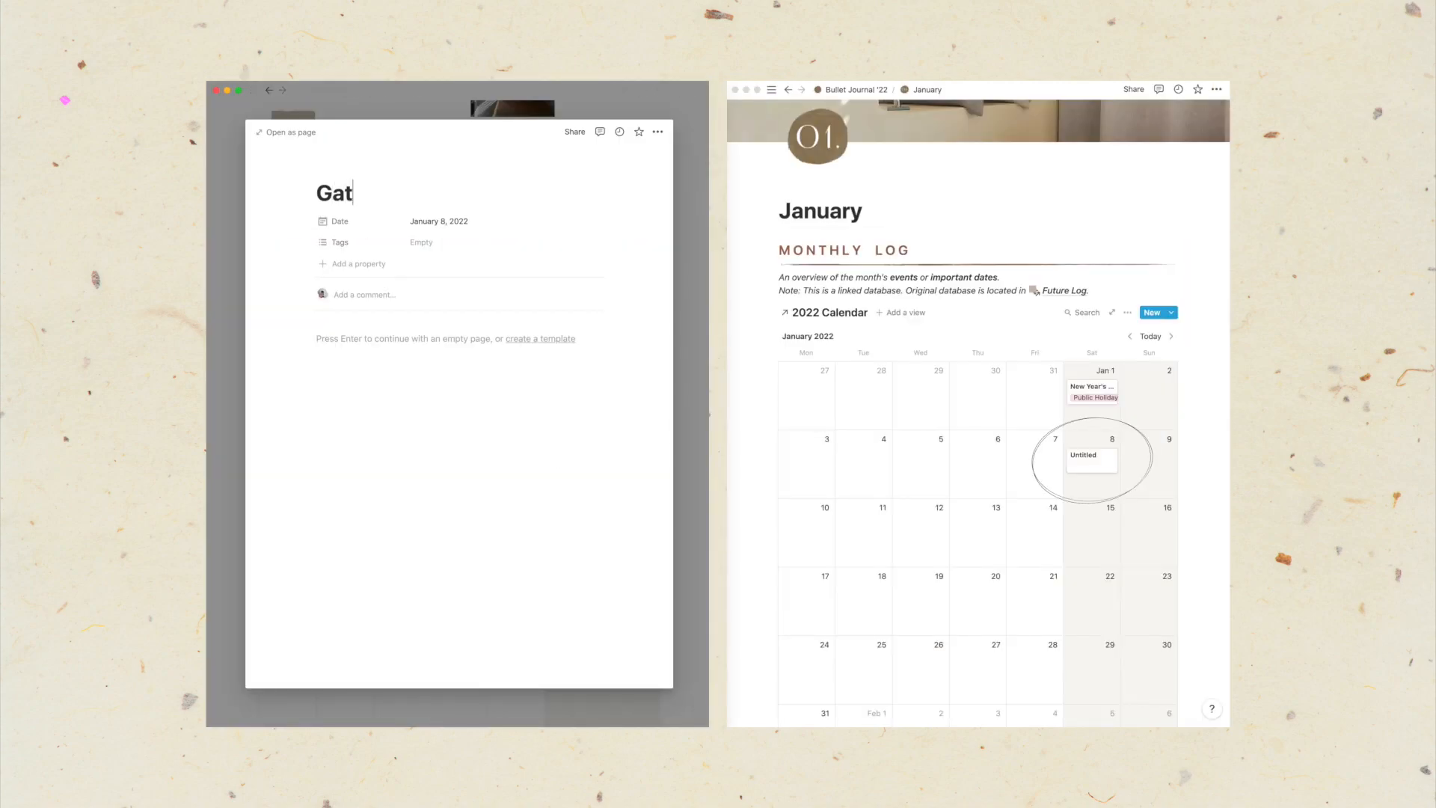
left_click(420, 241)
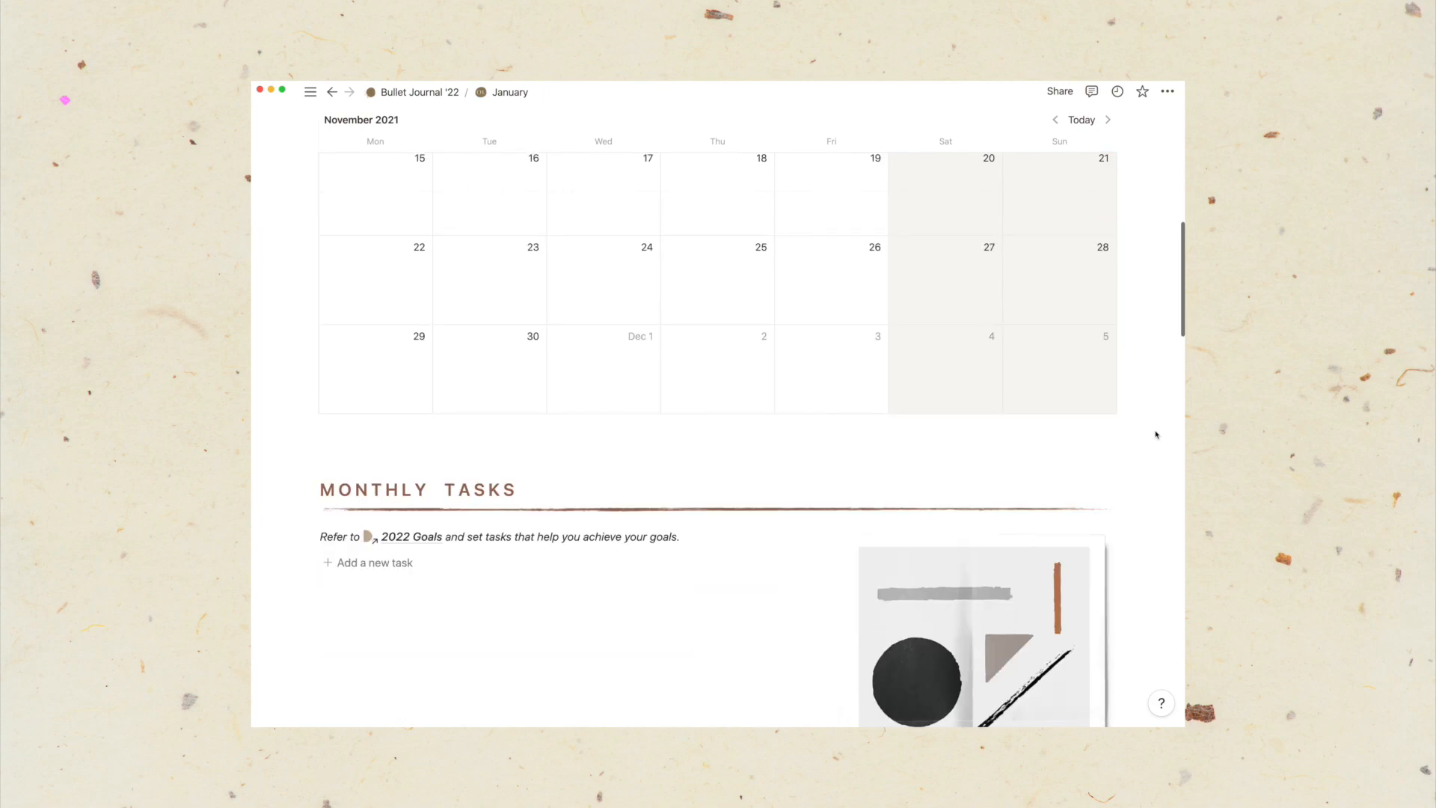
scroll("down", 3)
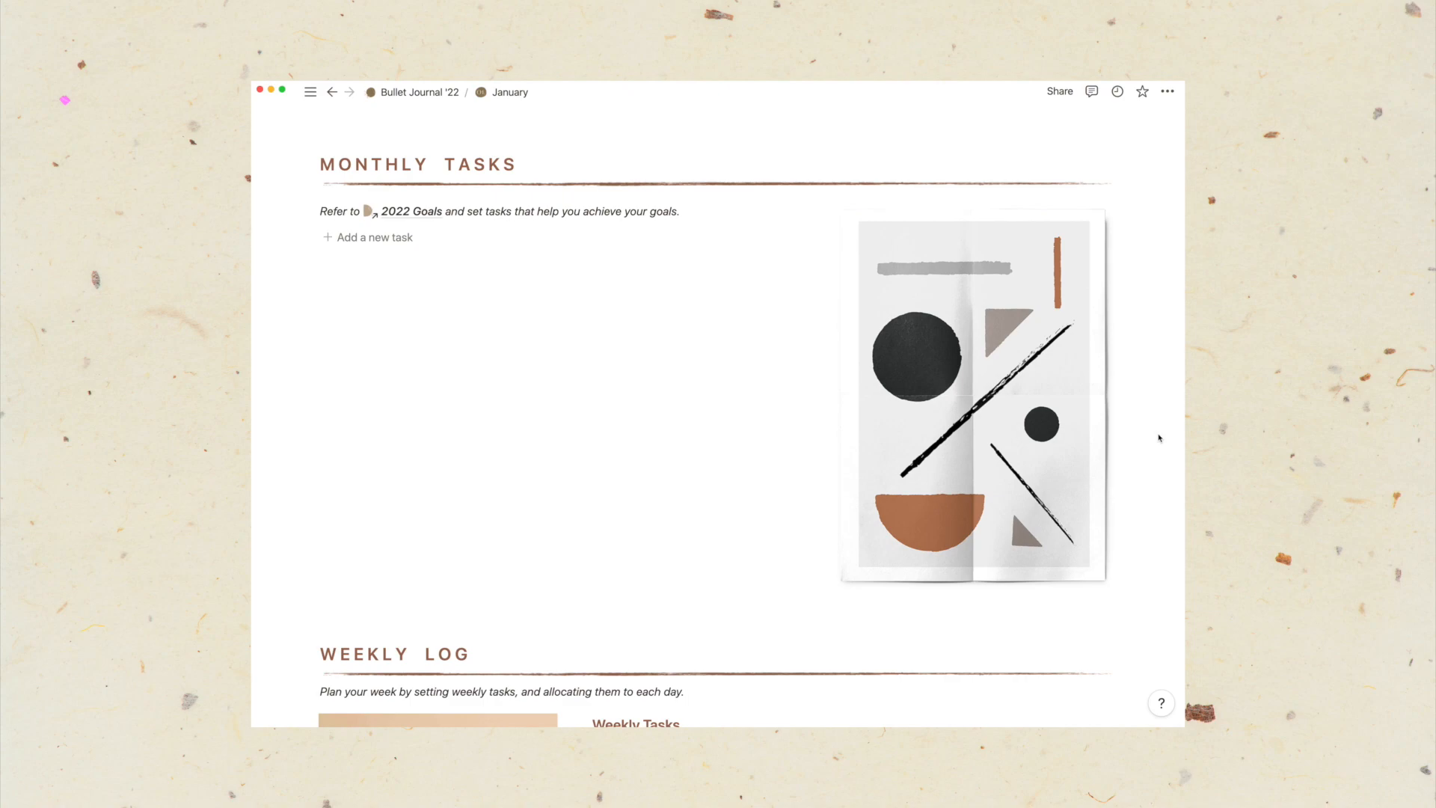
scroll("down", 3)
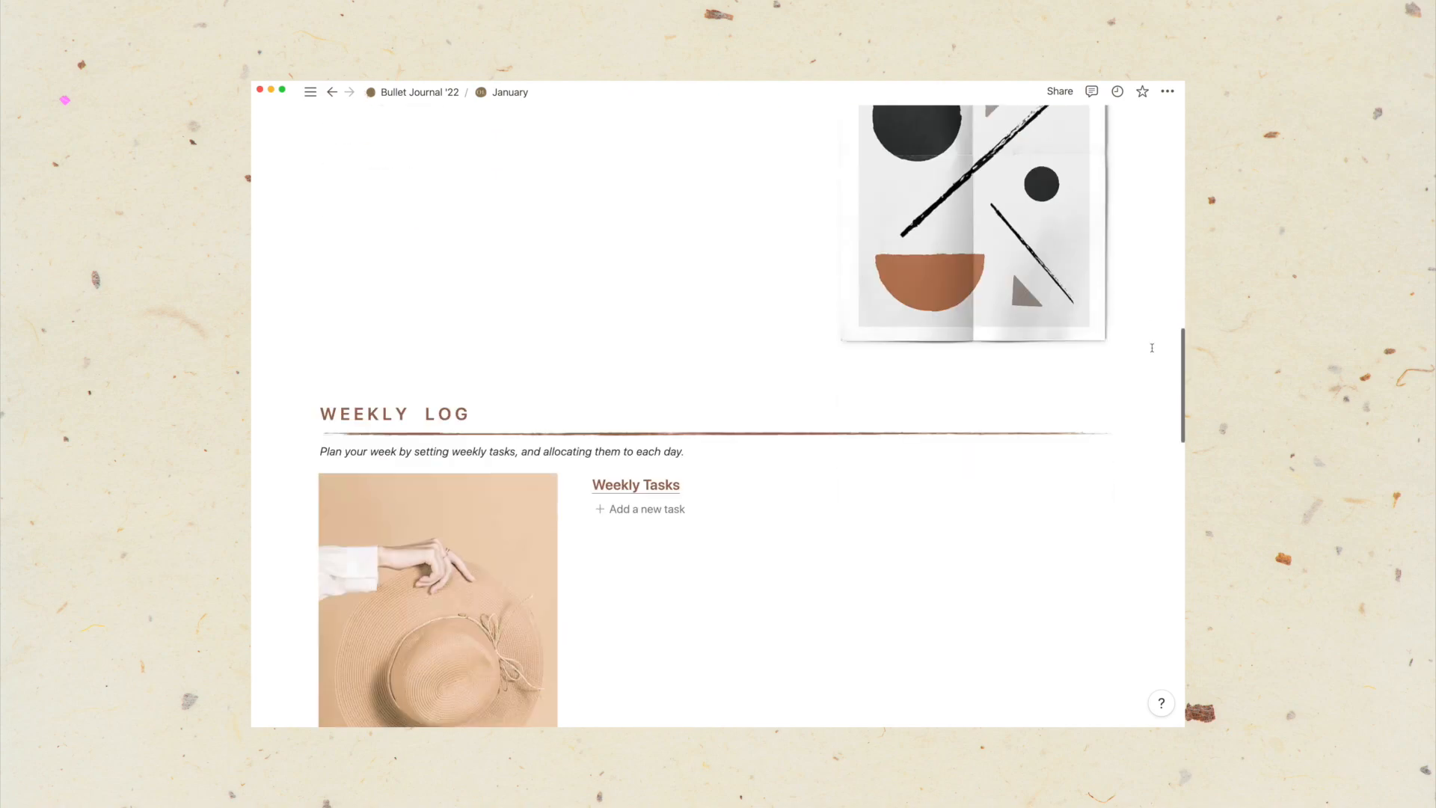
scroll("down", 3)
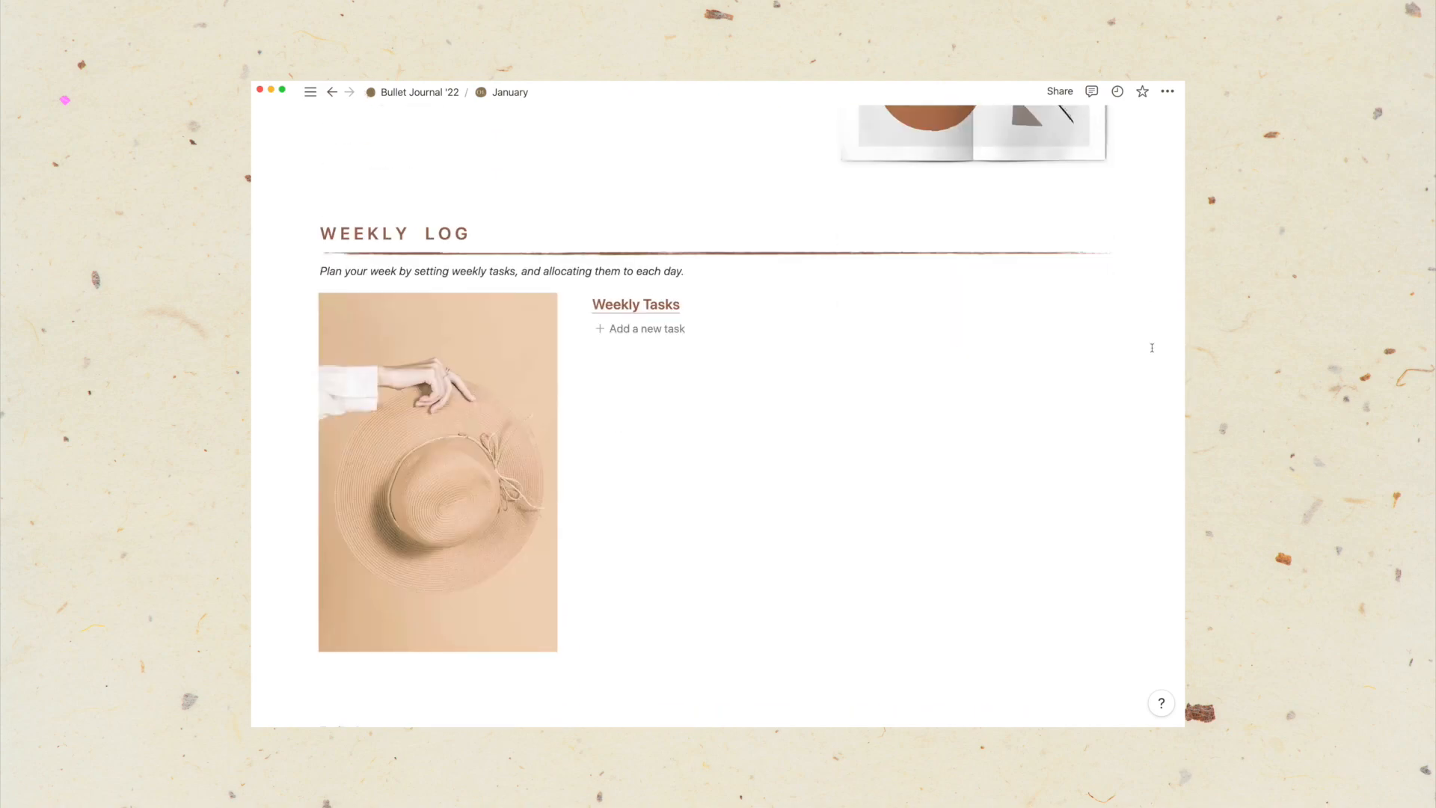
scroll("down", 3)
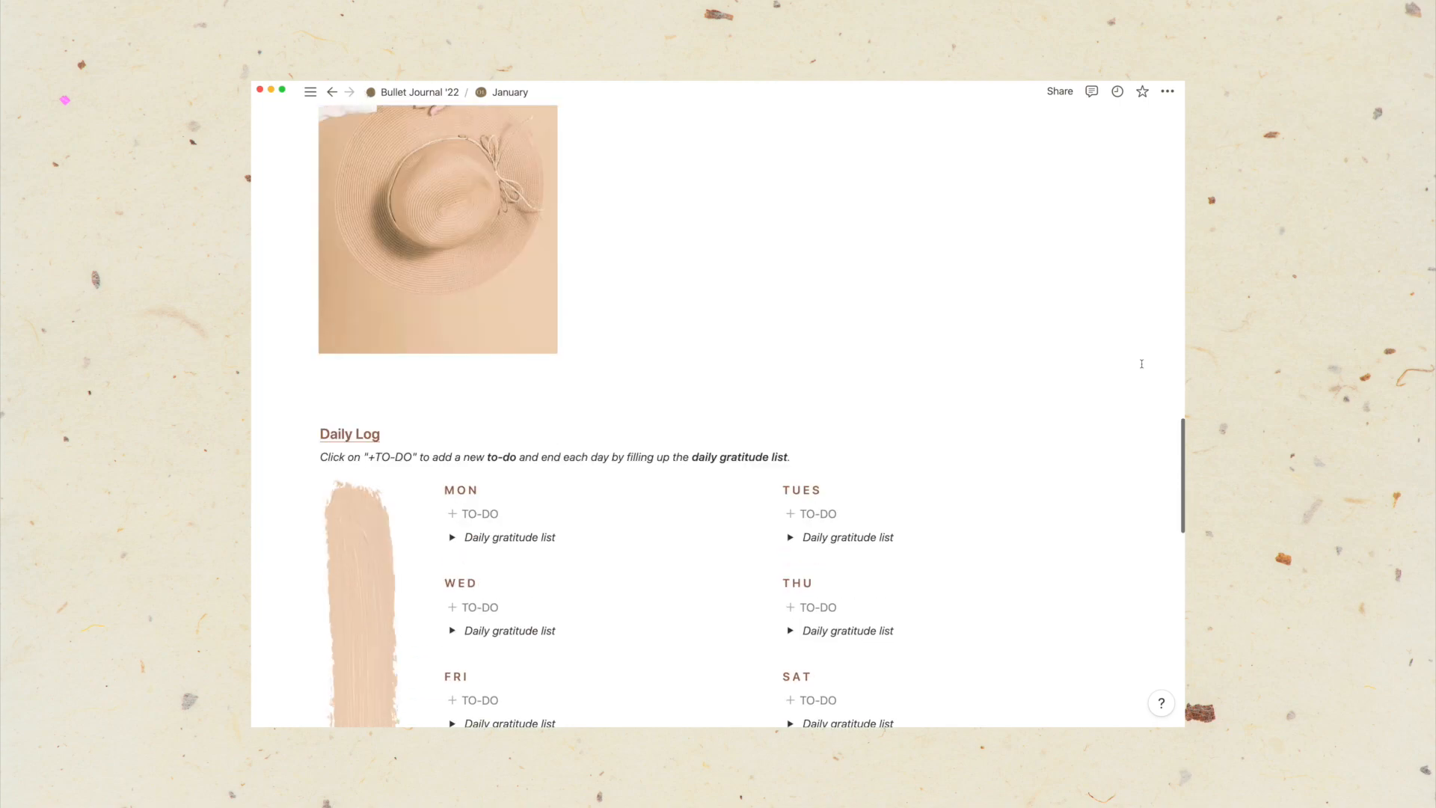
scroll("down", 3)
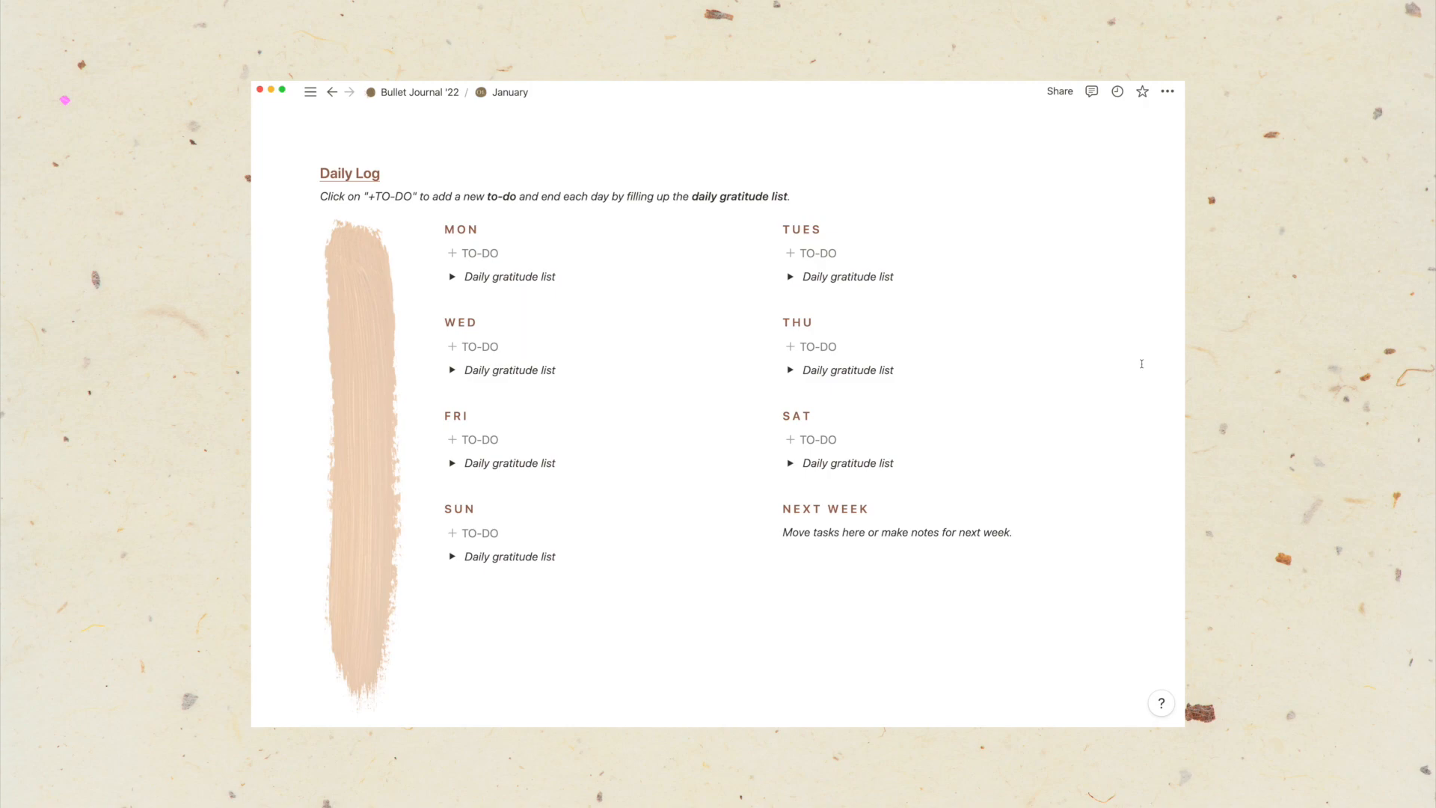
mouse_move(449, 277)
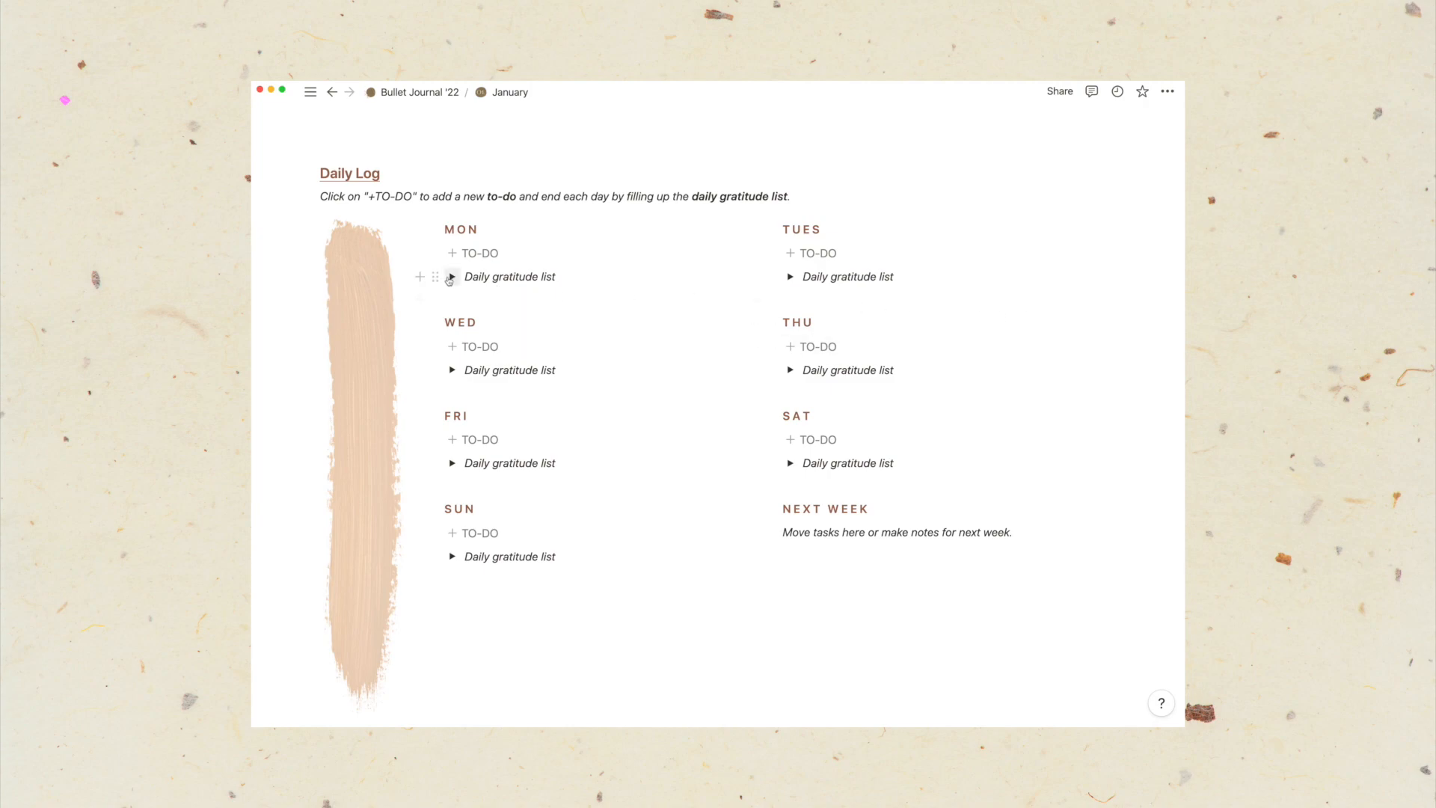
left_click(452, 277)
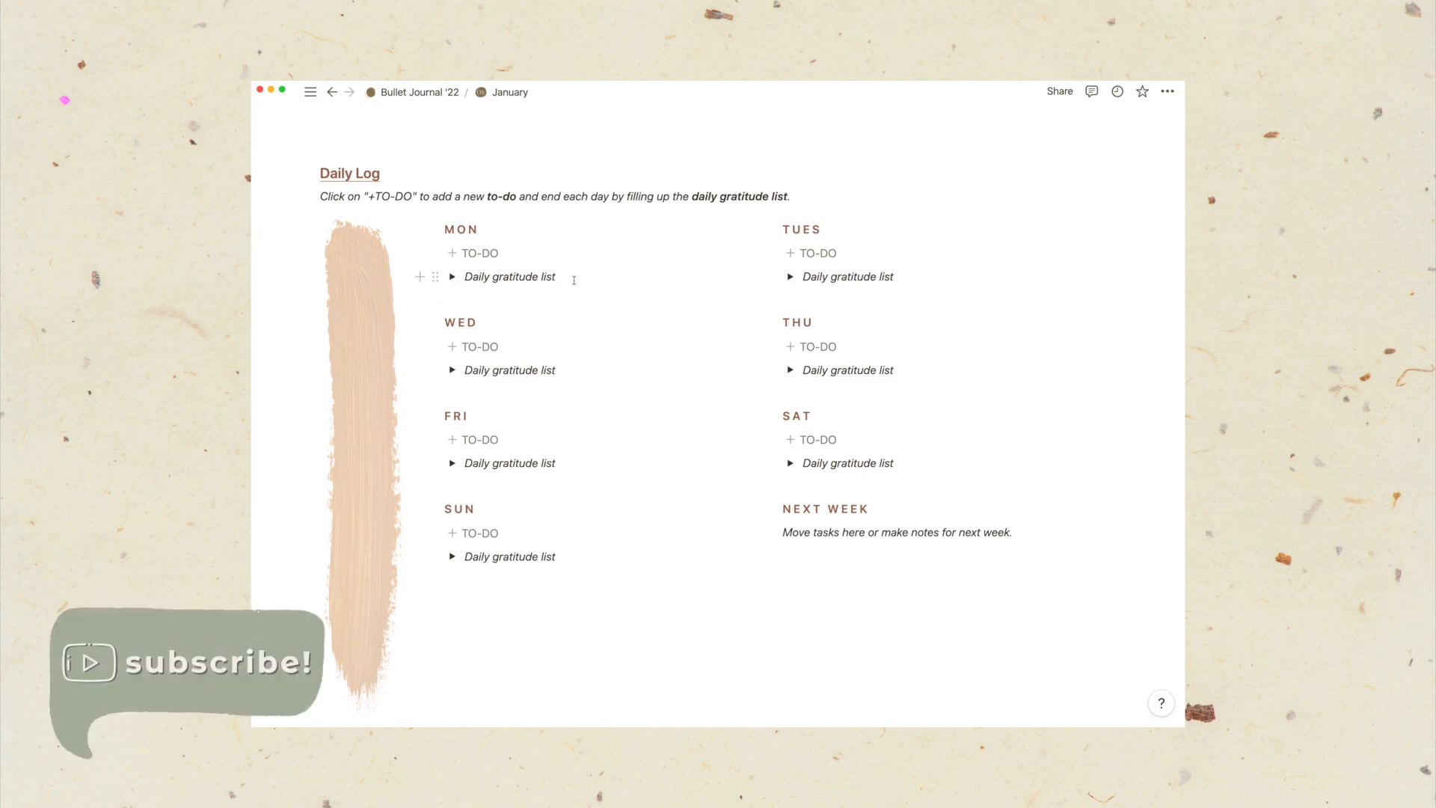
Scroll past the Habit Tracker to Monthly Reflection and open Monthly Review - Jan.
scroll("down", 3)
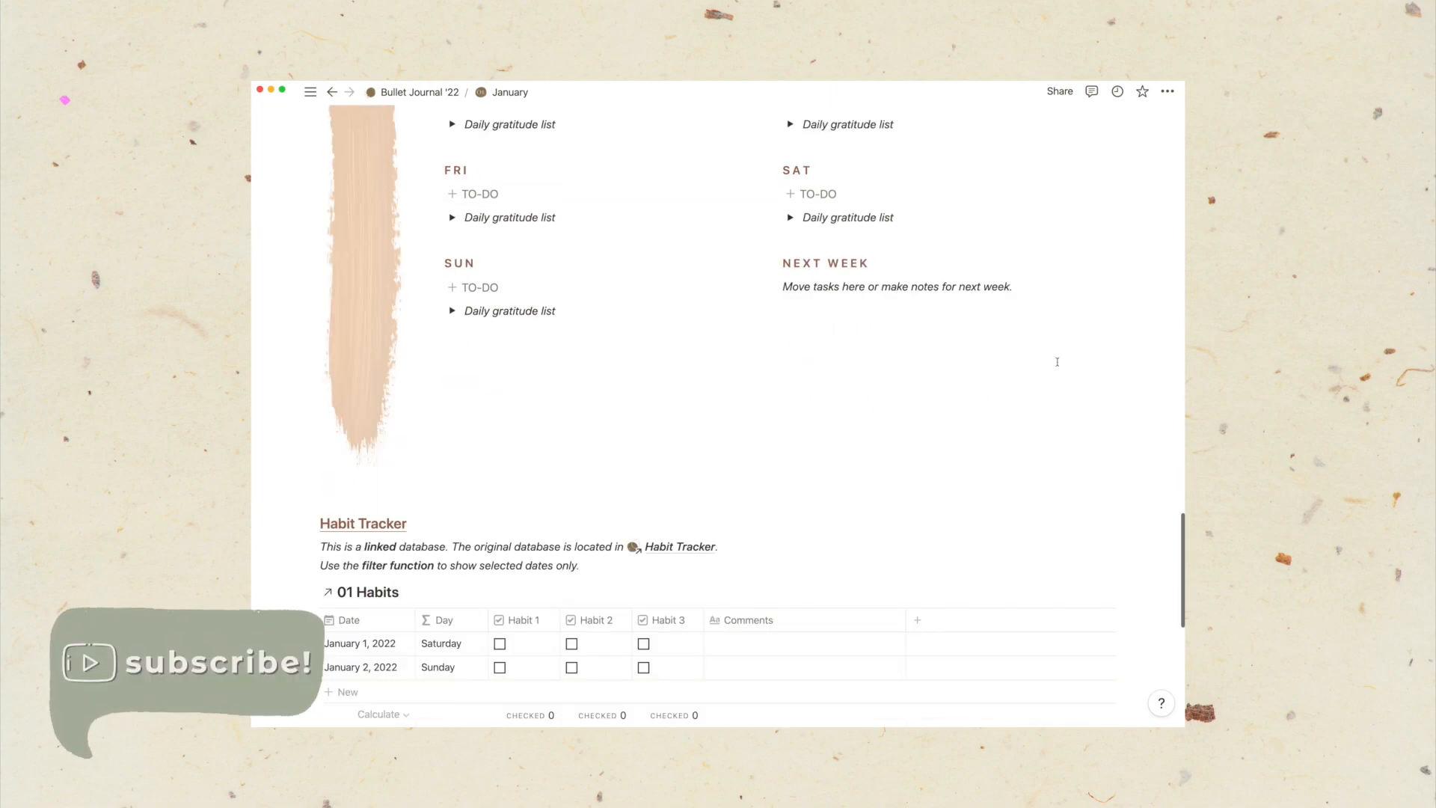
scroll("down", 3)
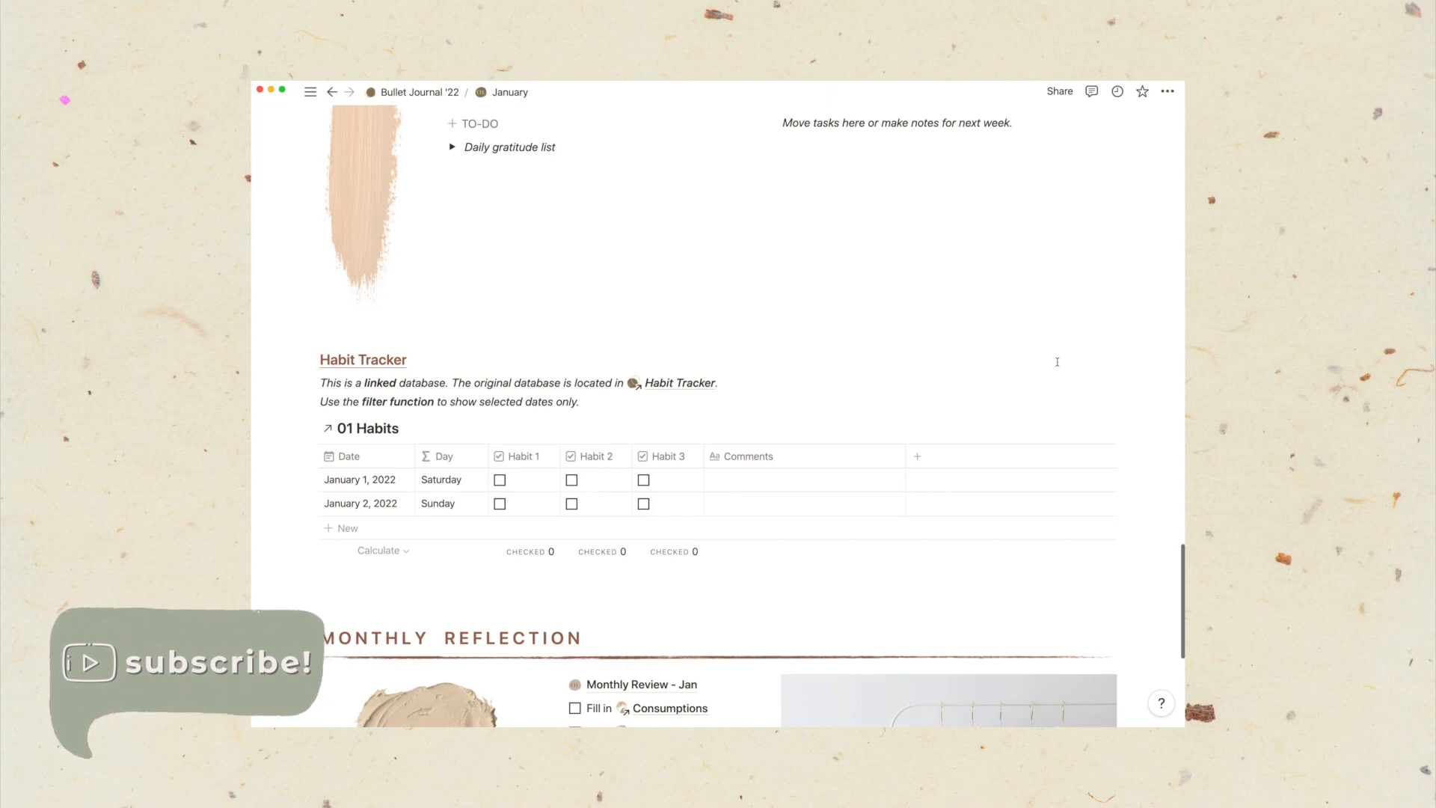
left_click(914, 428)
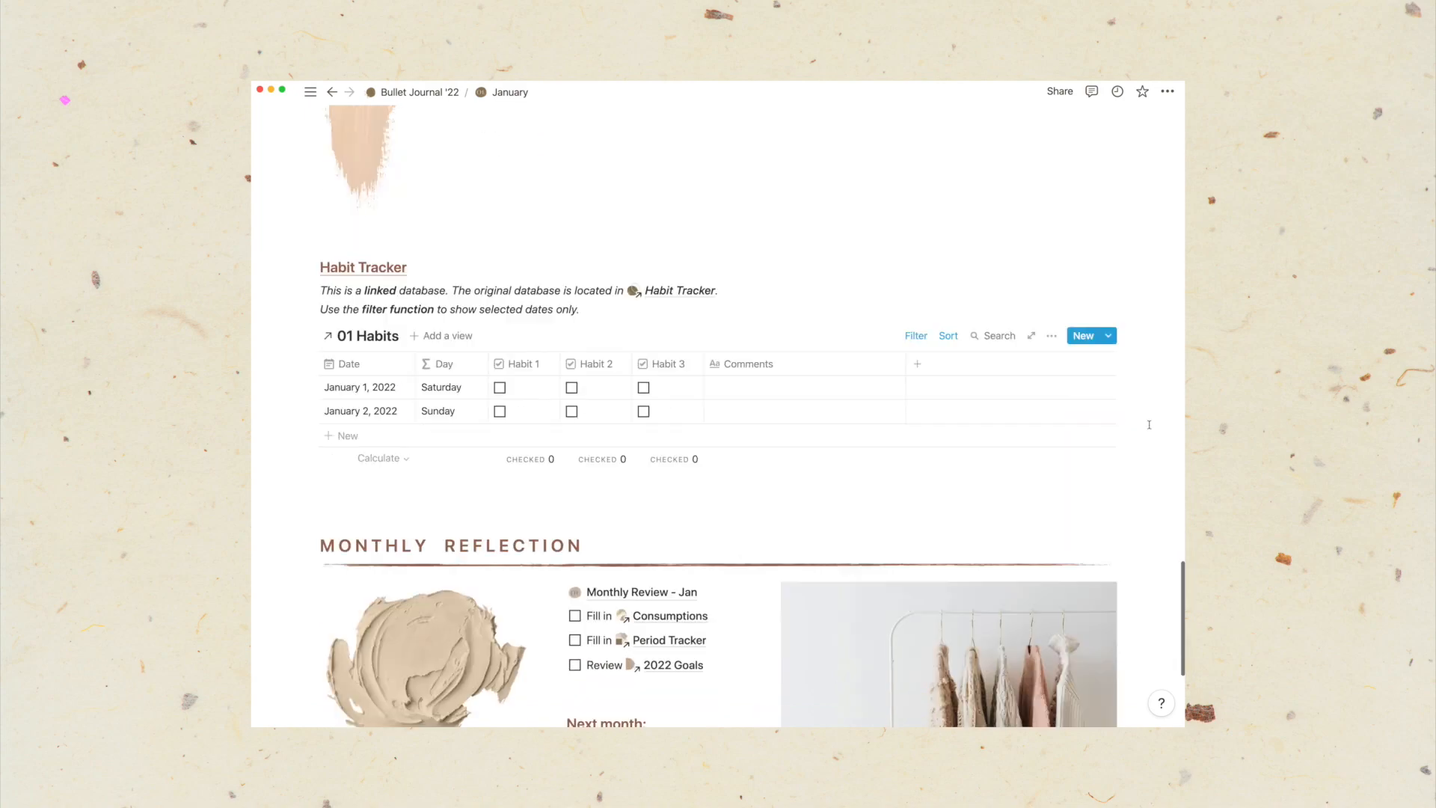
scroll("down", 3)
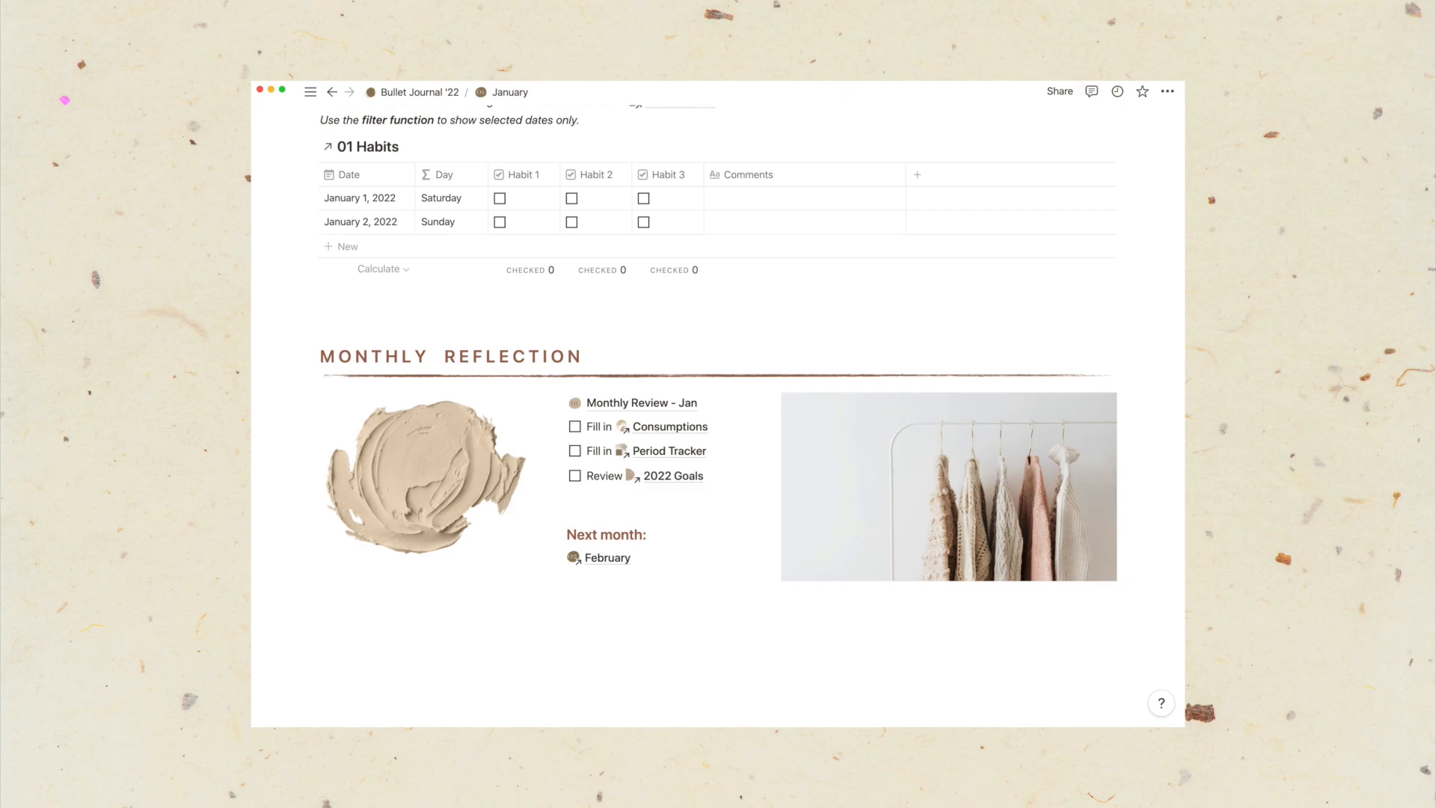
left_click(639, 402)
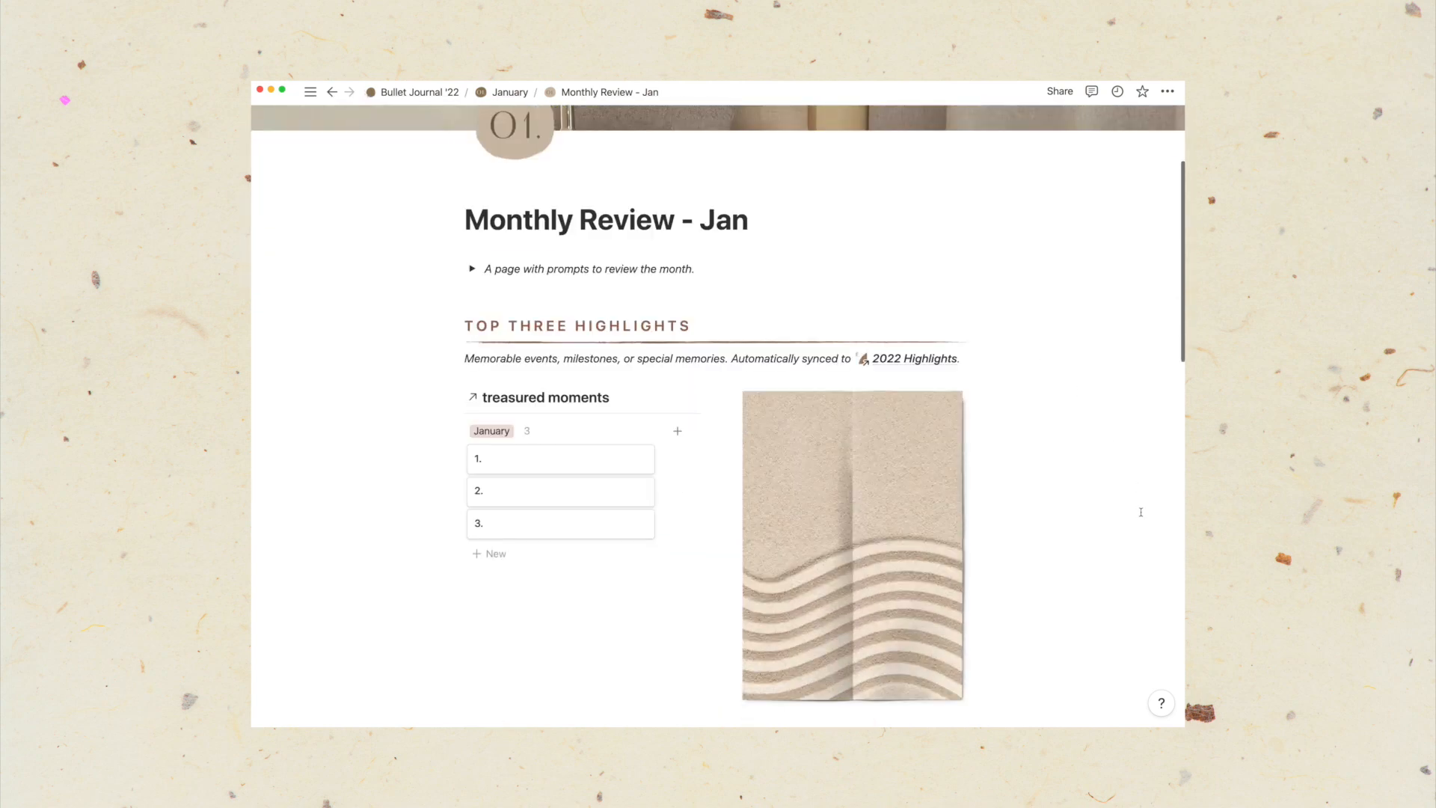
Fill treasured moment cards 1 and 2 with 'Got a pet alpaca' and 'Learnt to juggle'.
scroll("down", 3)
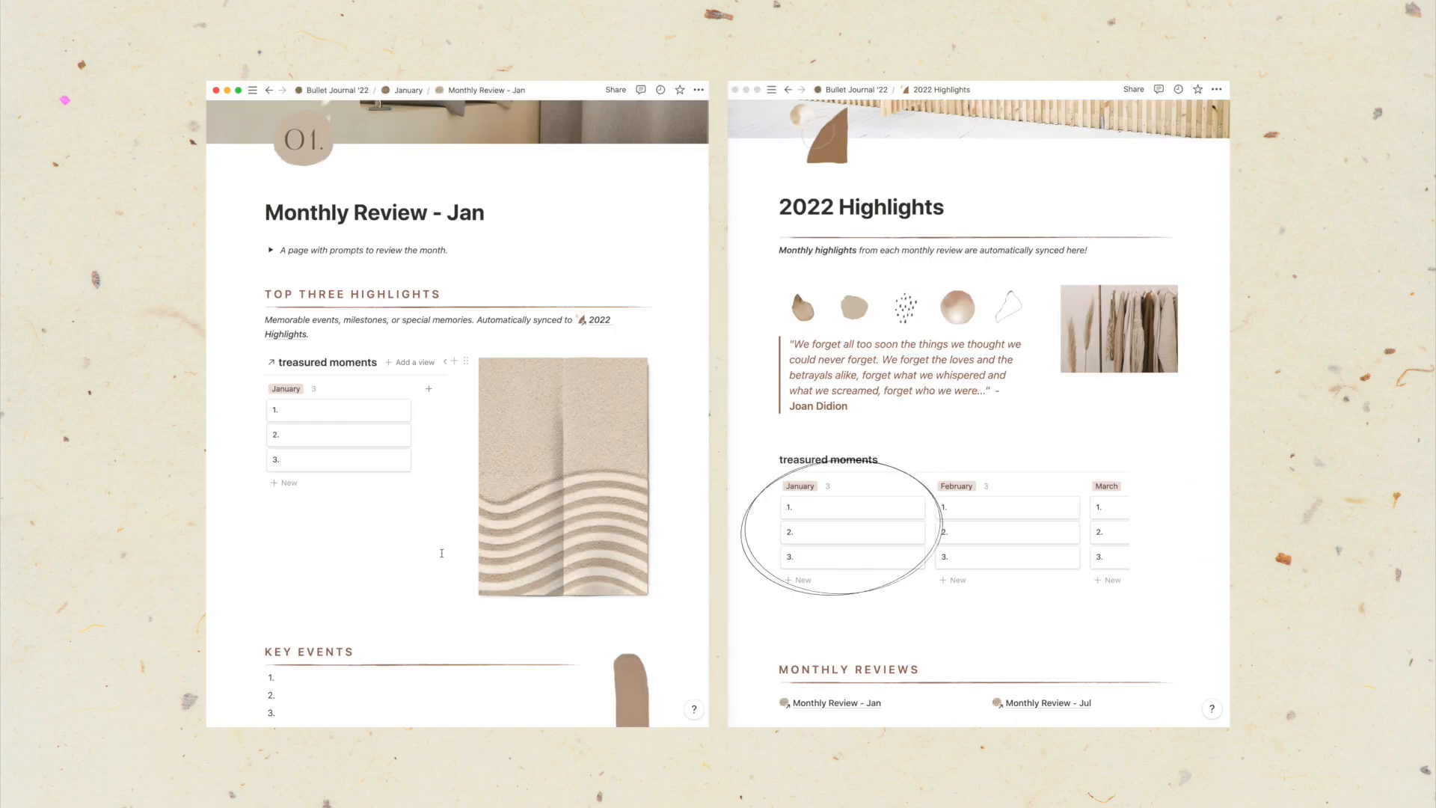
left_click(337, 409)
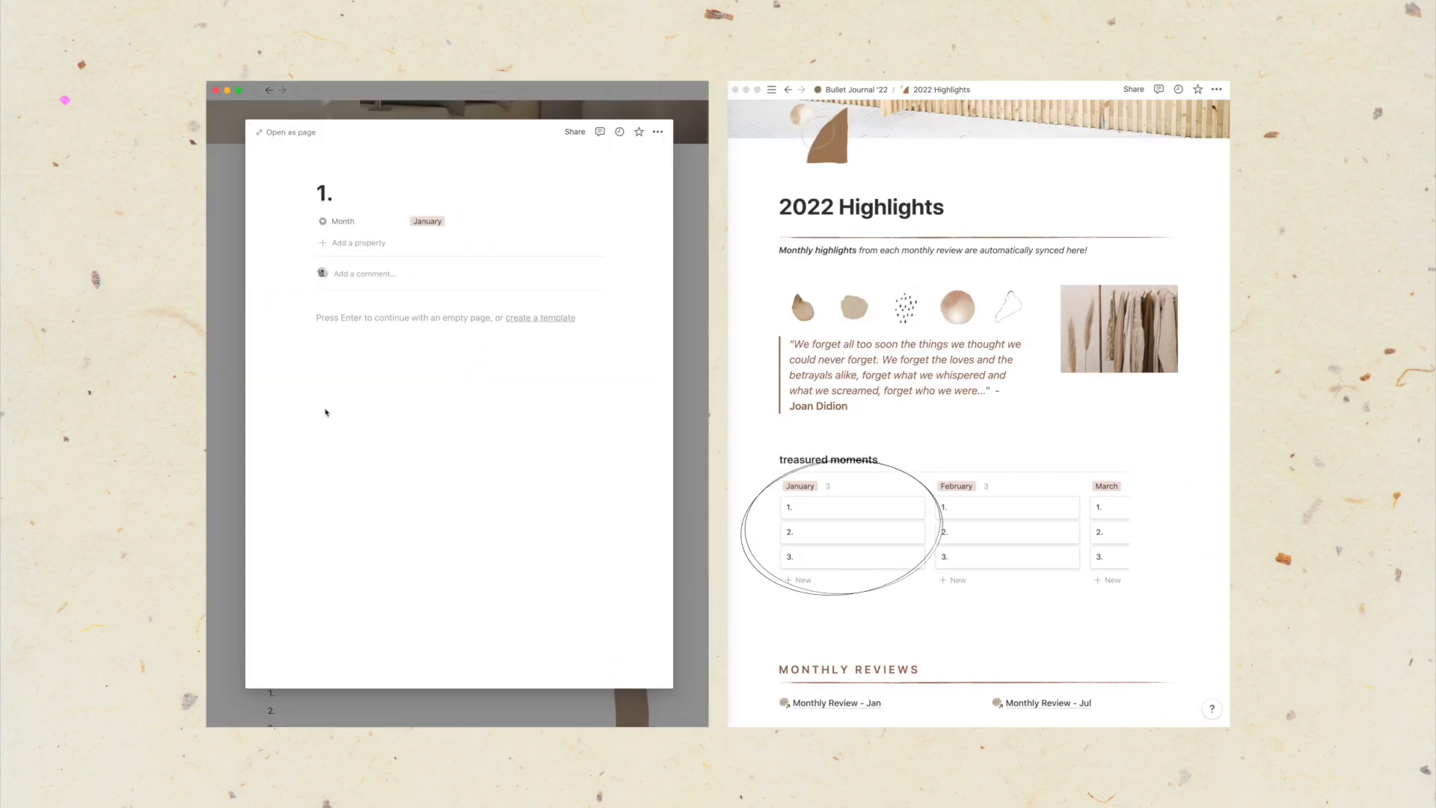
type("Got a pet alpaca")
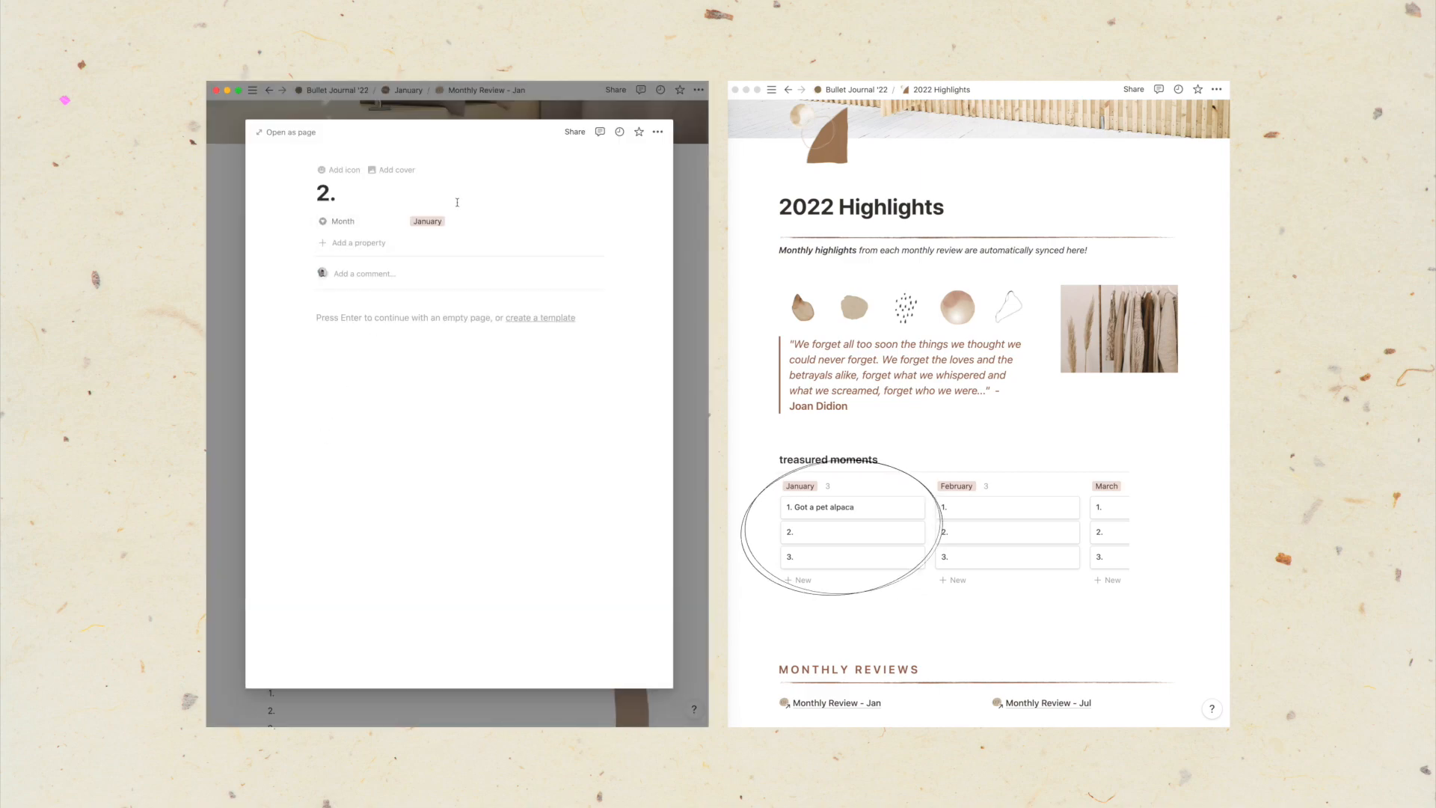
type("Learnt to juggle")
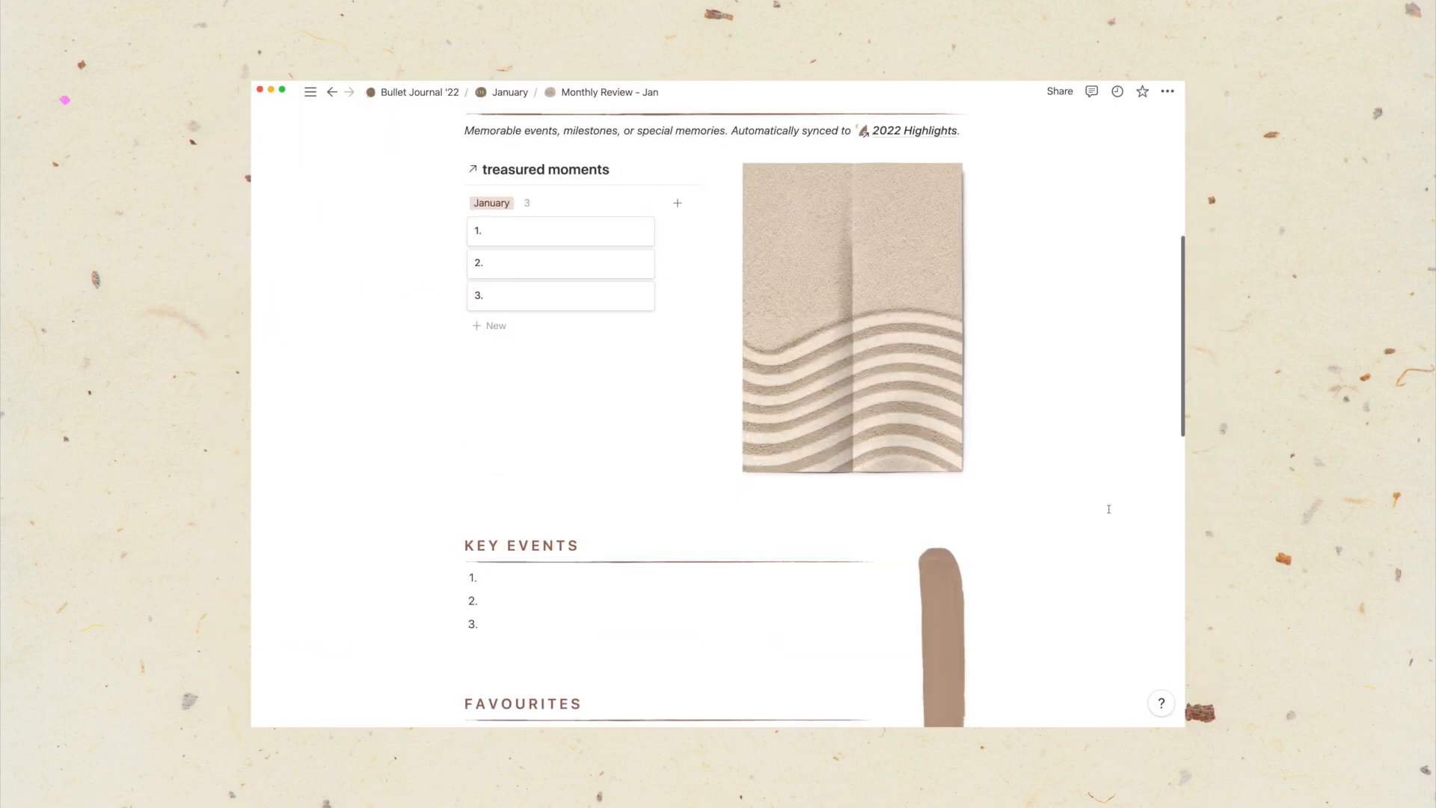
scroll("down", 3)
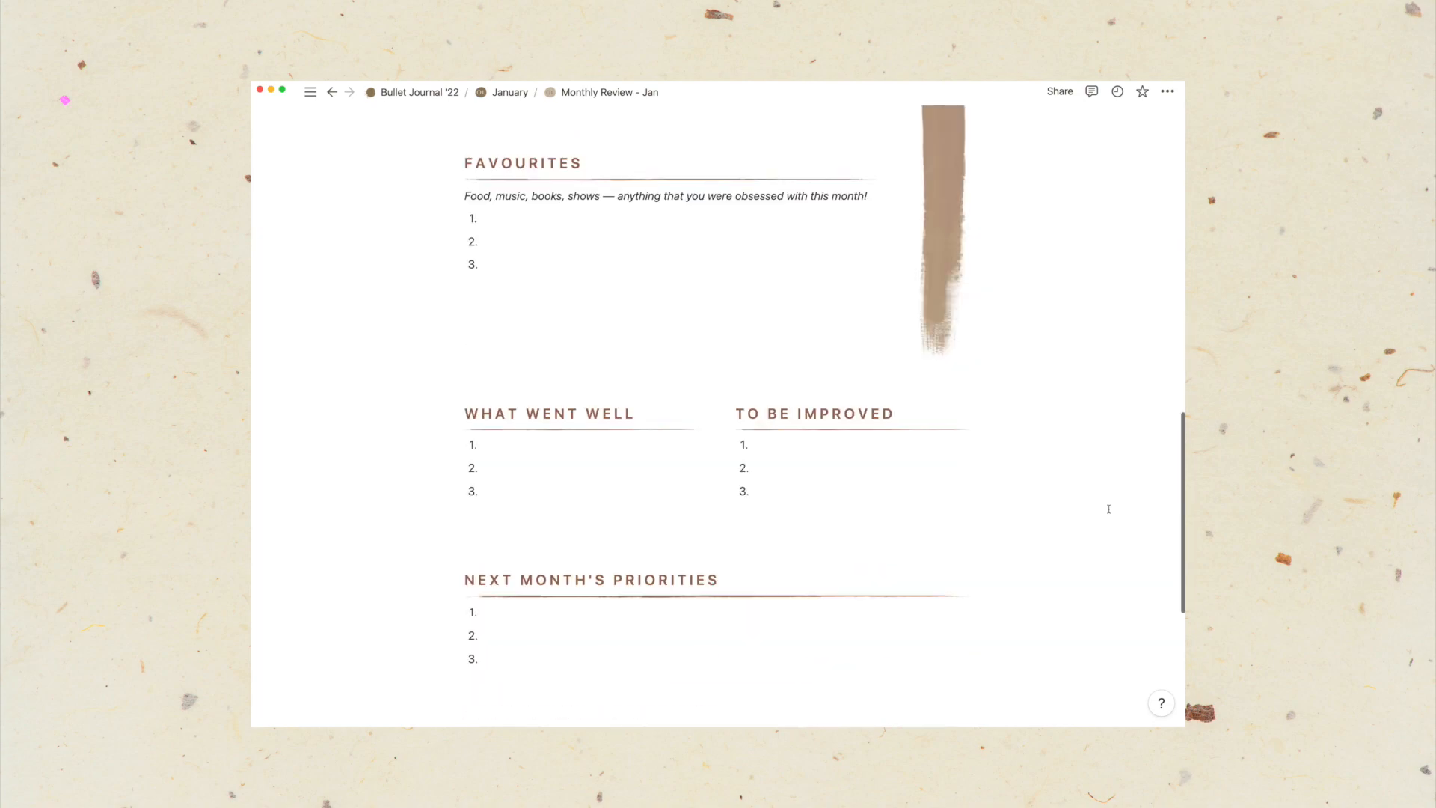
scroll("down", 3)
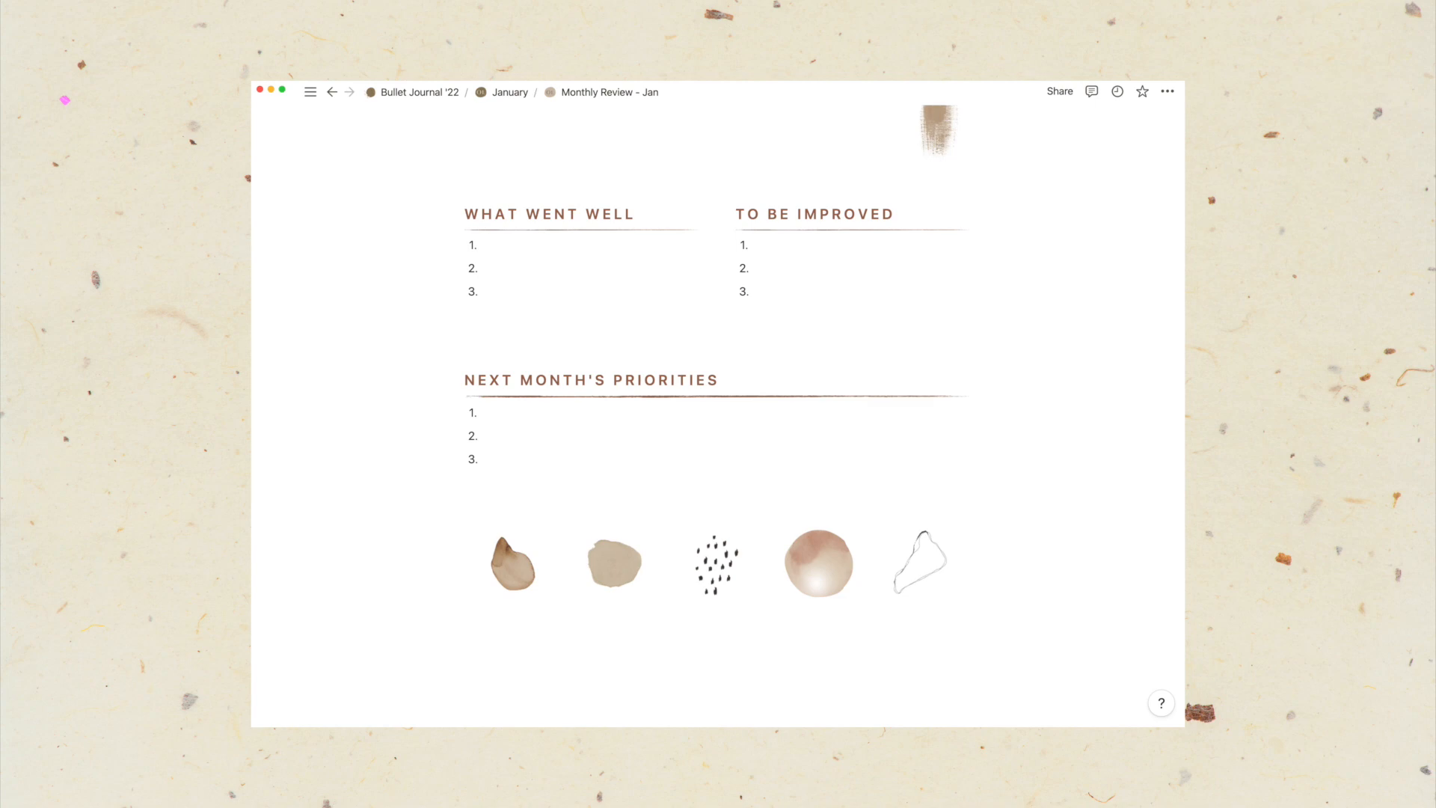
left_click(388, 91)
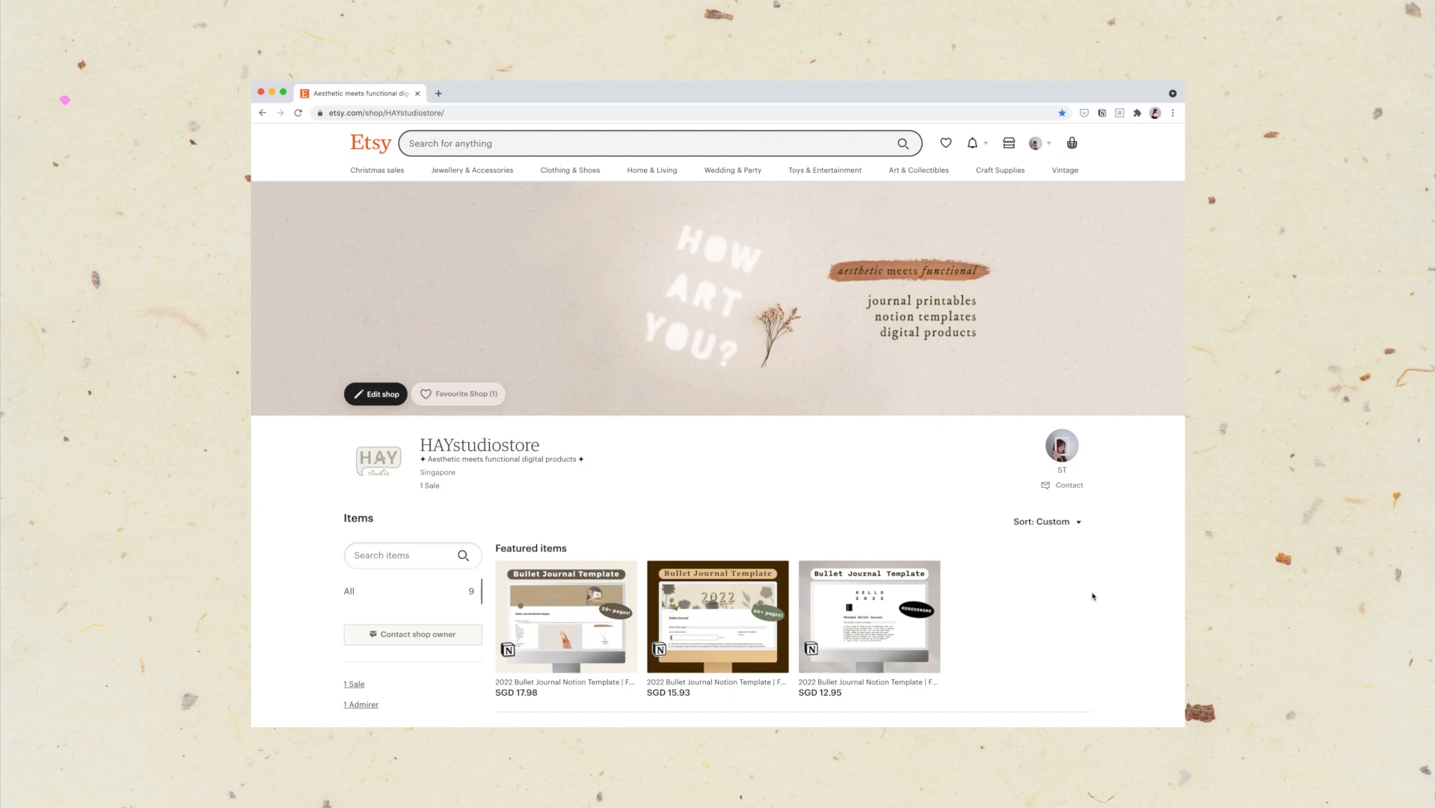
mouse_move(1047, 559)
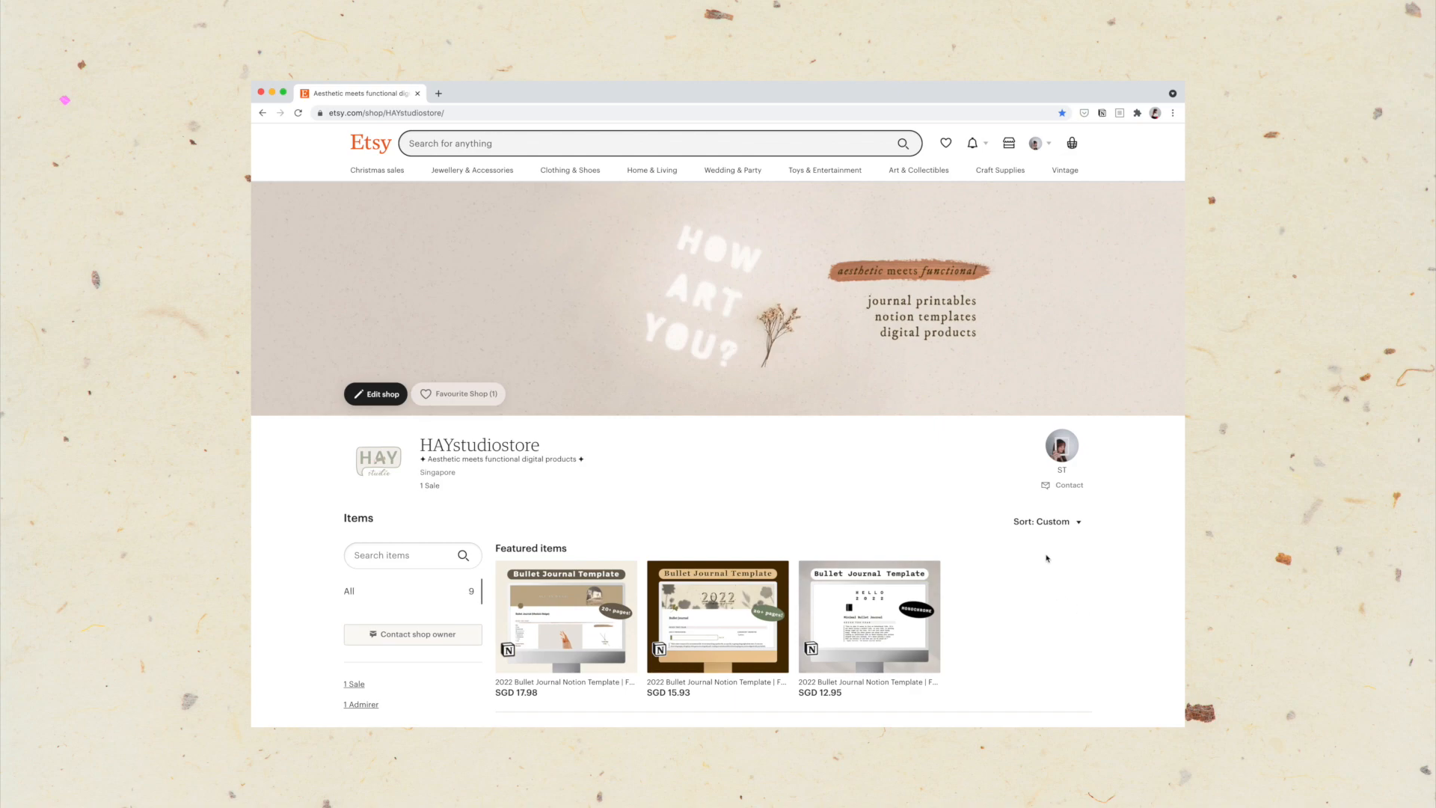
scroll("down", 3)
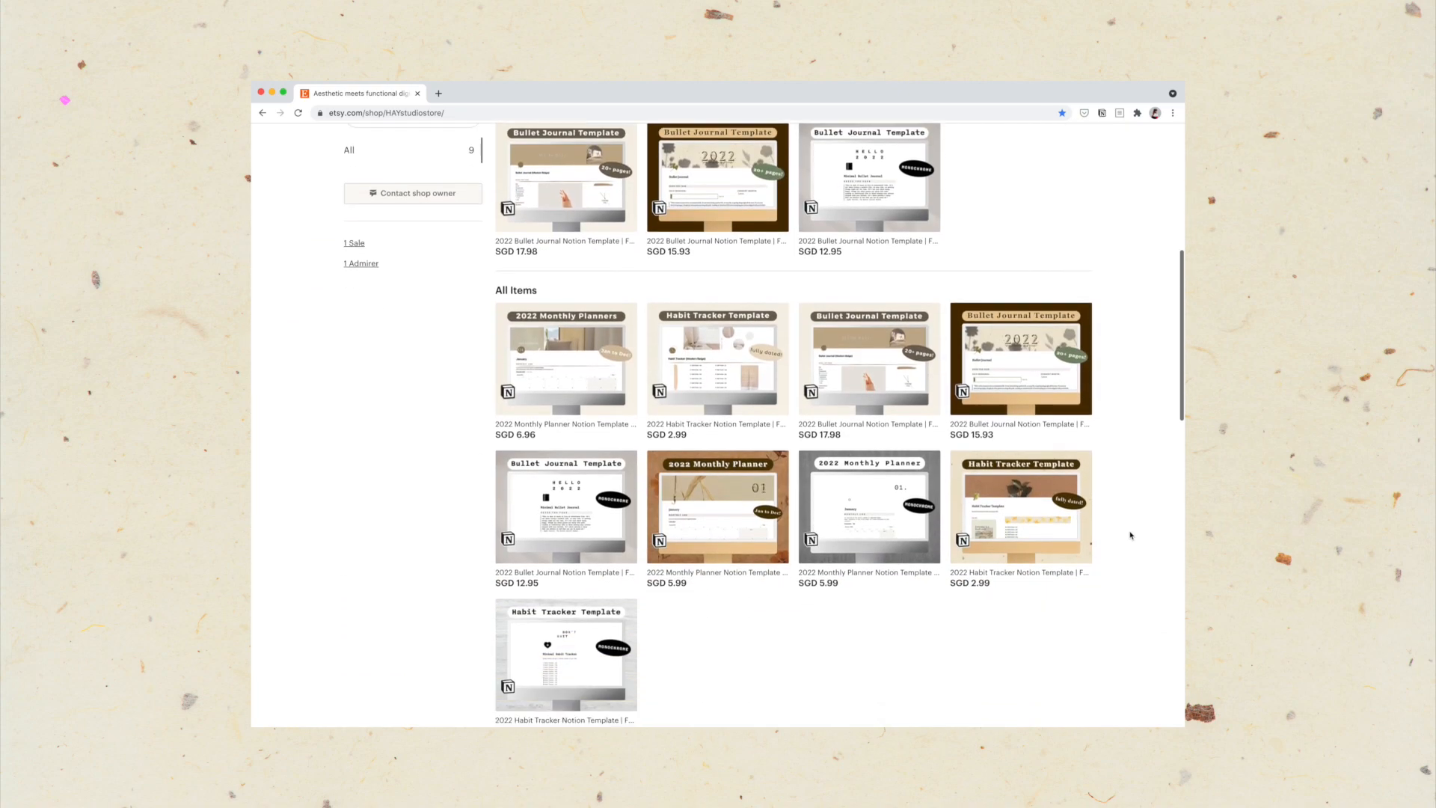
scroll("down", 3)
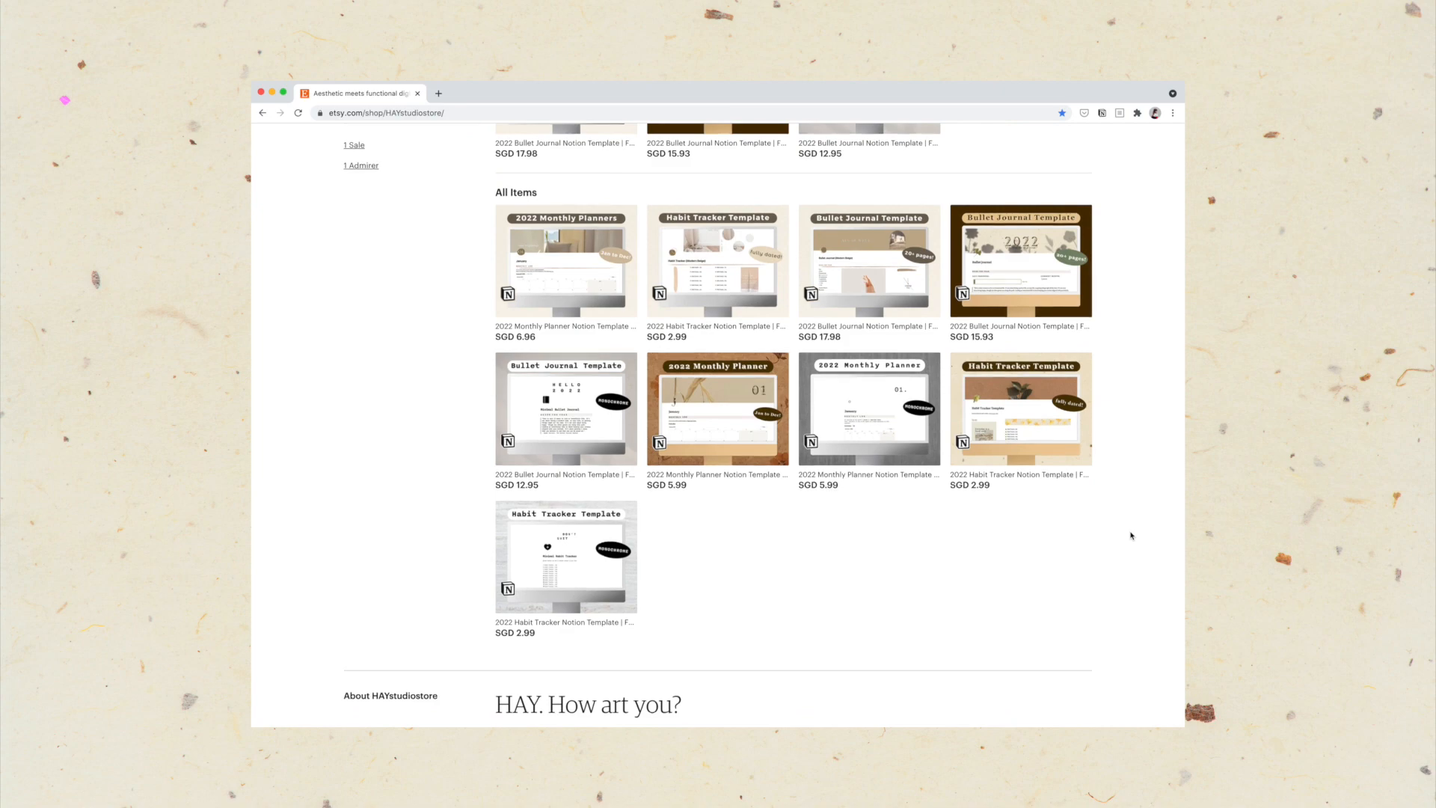